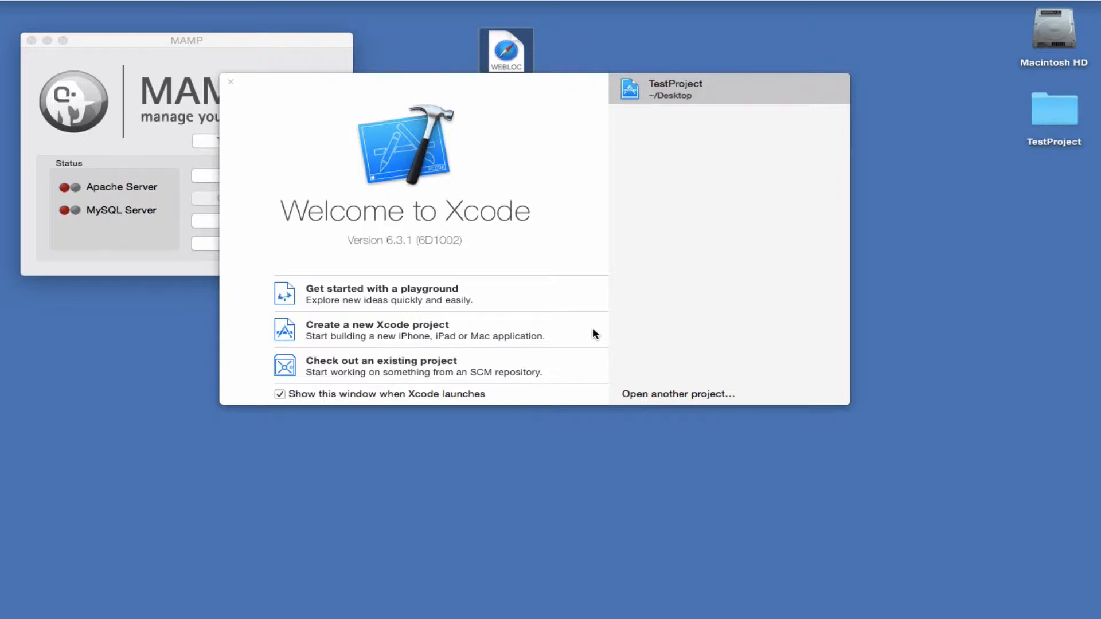
mouse_move(680, 98)
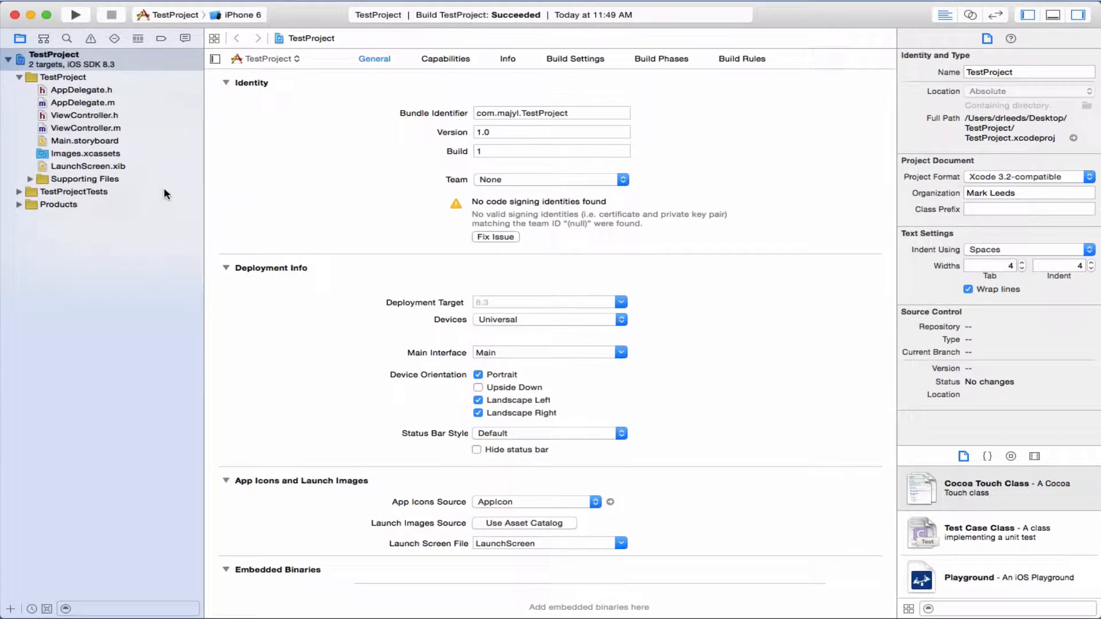
mouse_move(110, 169)
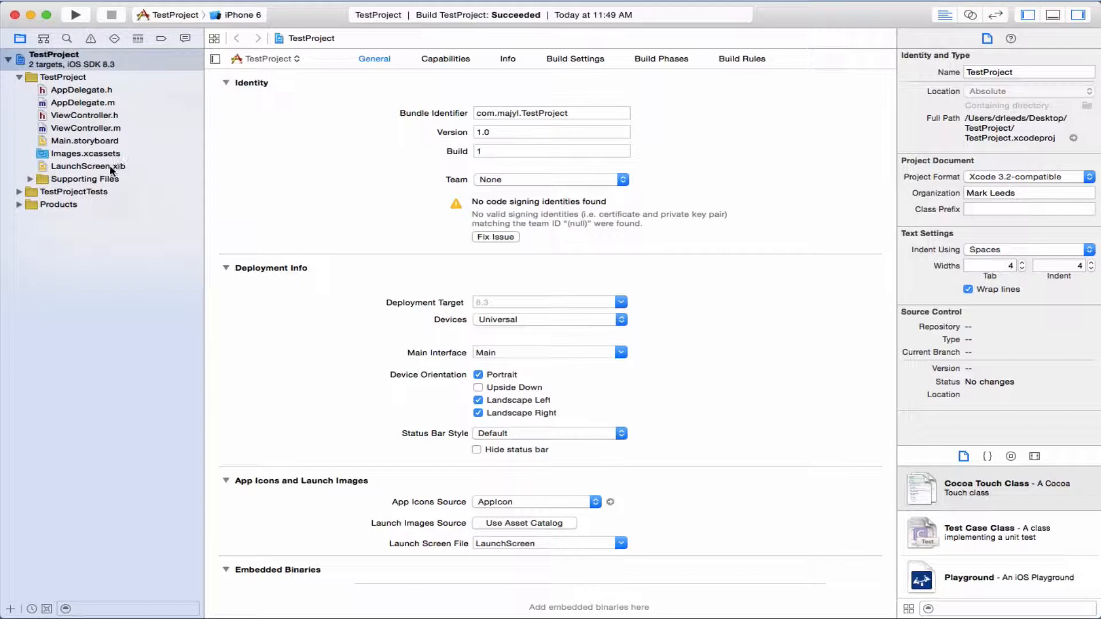
Step: Open the recent TestProject project from the Xcode welcome window
click(89, 140)
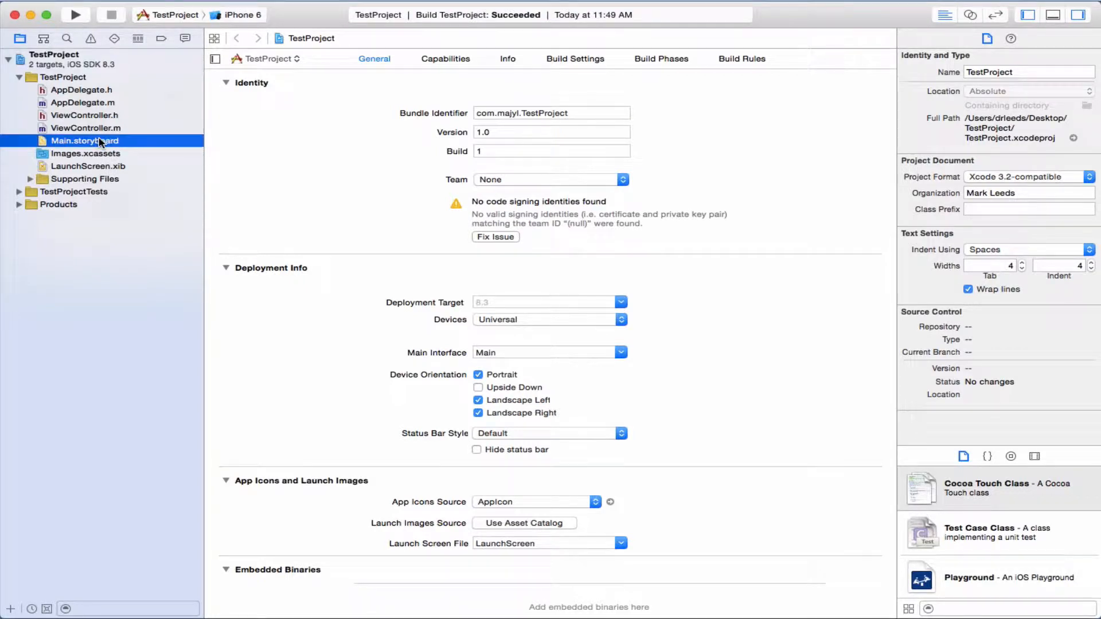
Step: In Main.storyboard, drag a Text Field from the Object Library onto the top of the view
click(83, 140)
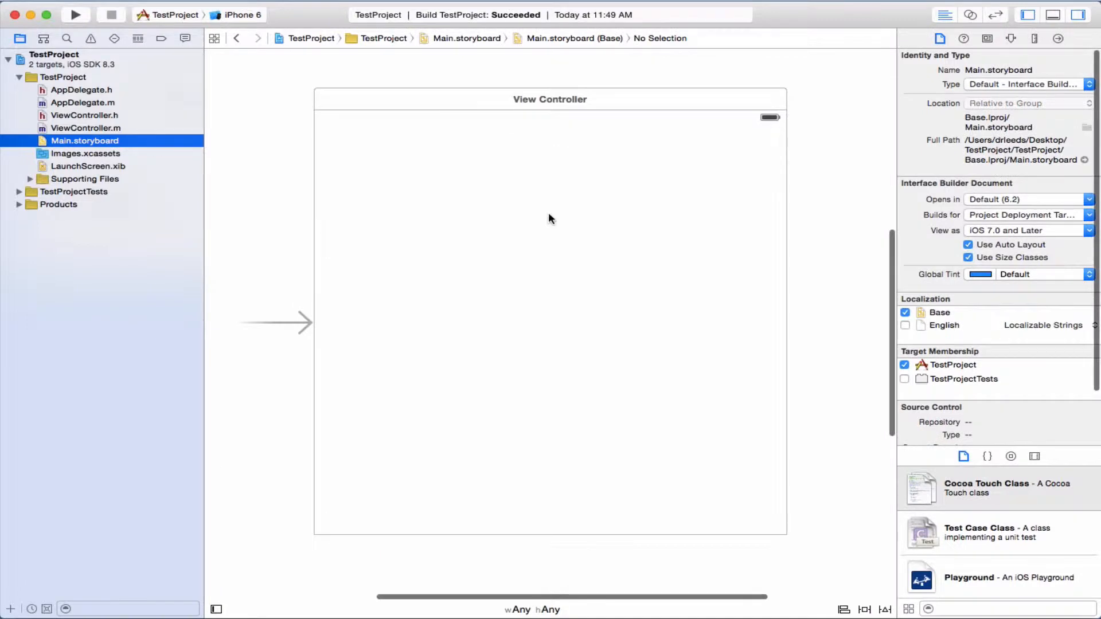
mouse_move(986, 483)
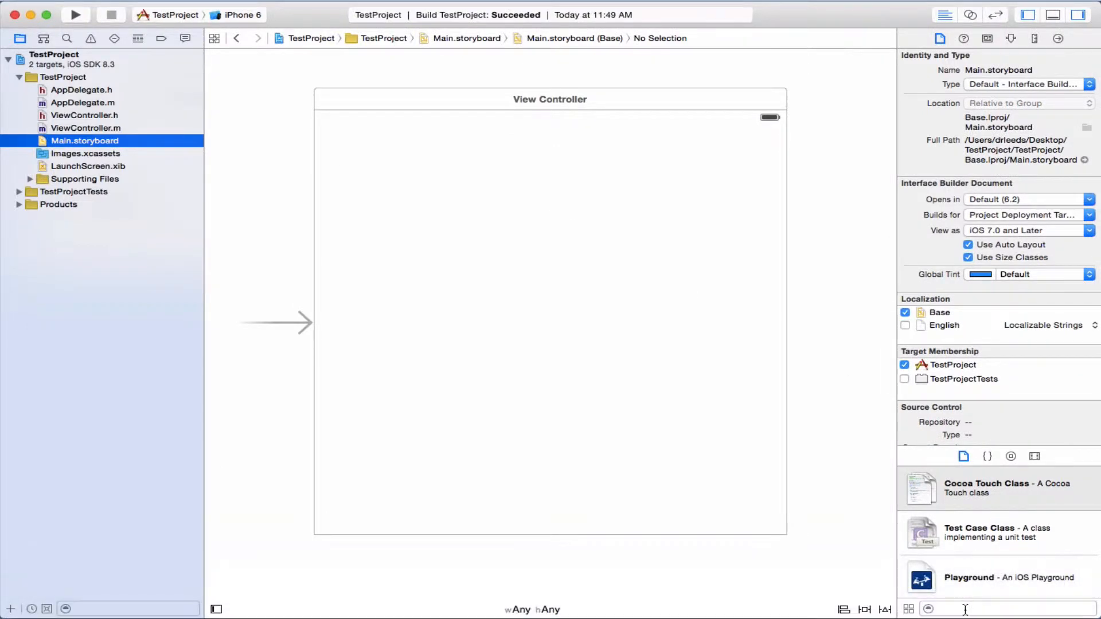
text(textfield)
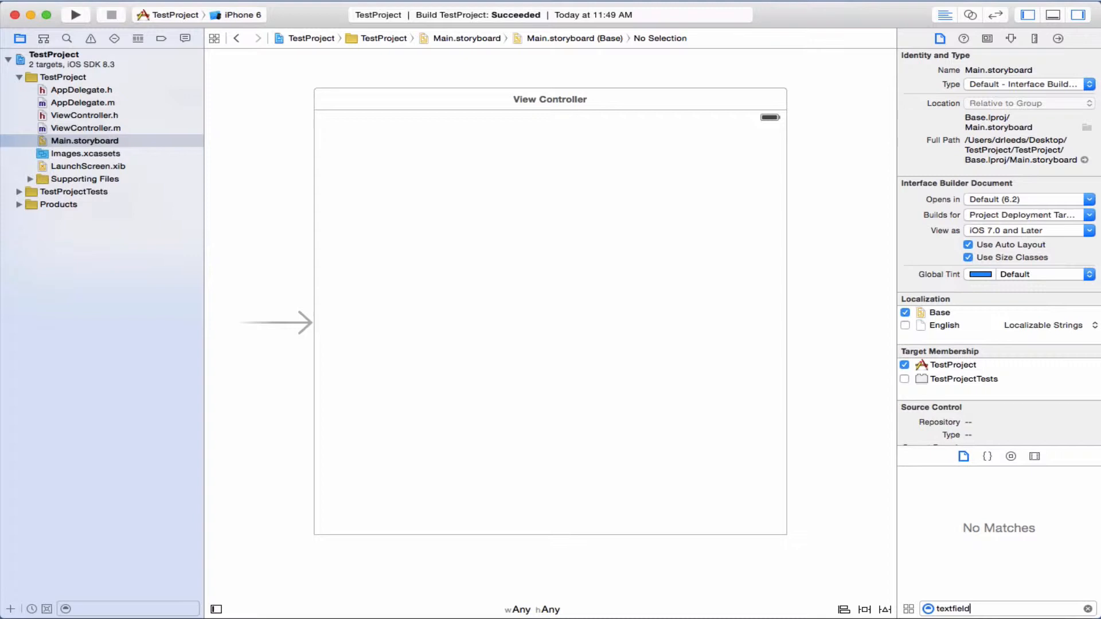
mouse_move(1002, 437)
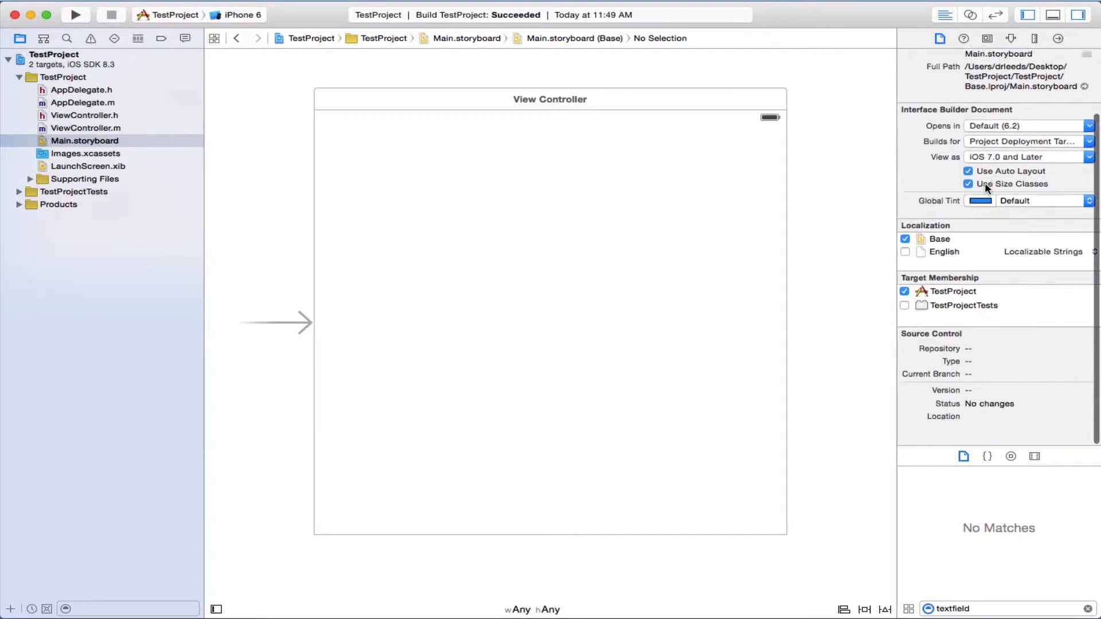
click(1012, 457)
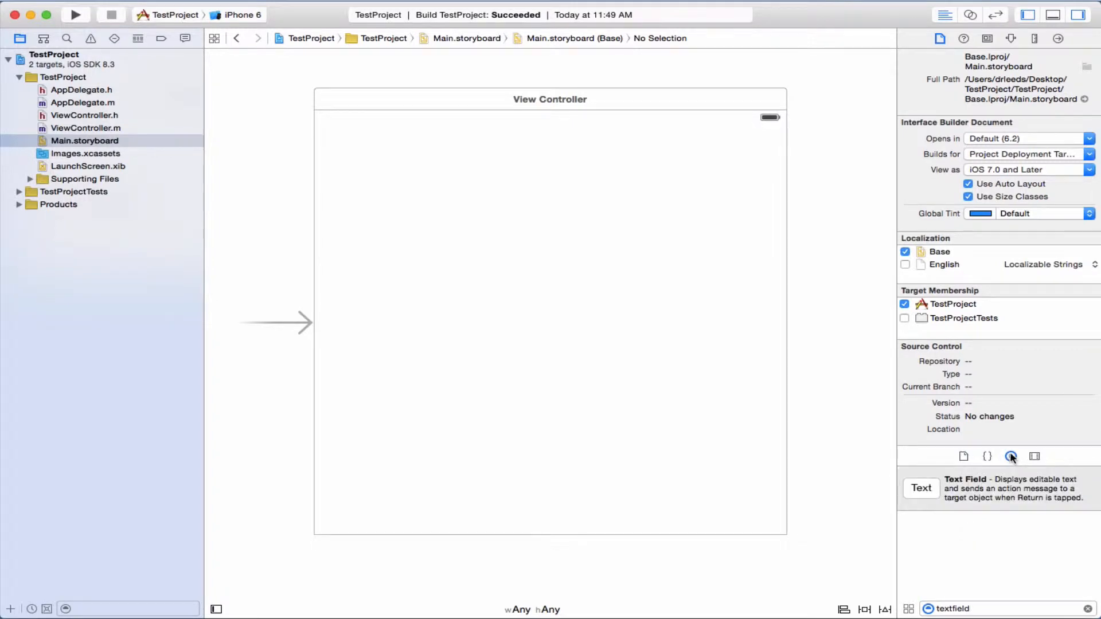
mouse_move(953, 485)
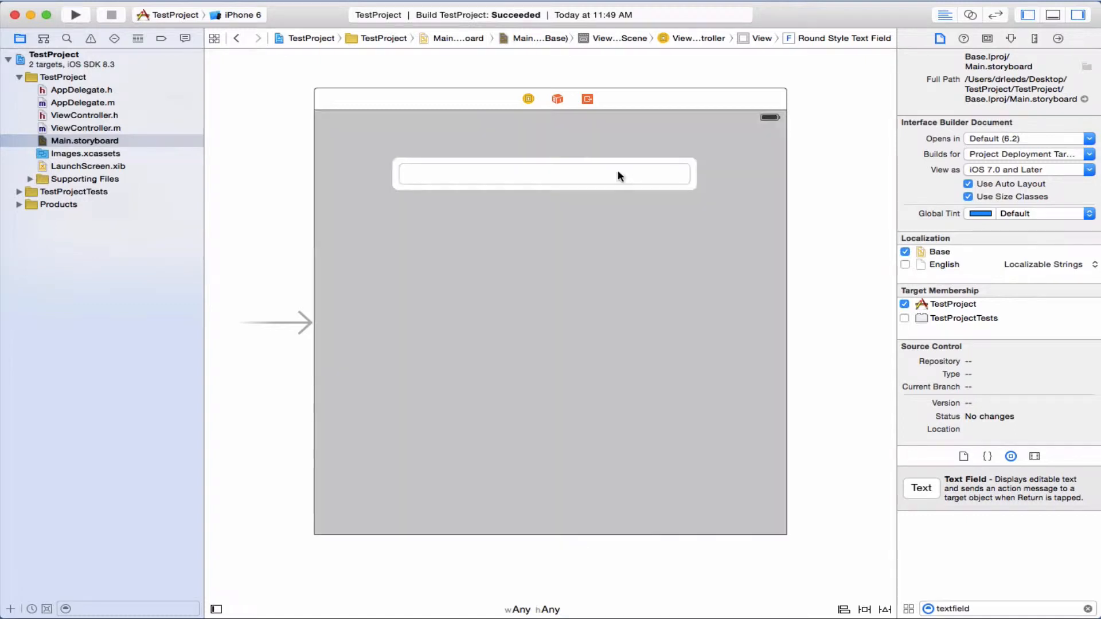
mouse_move(987, 77)
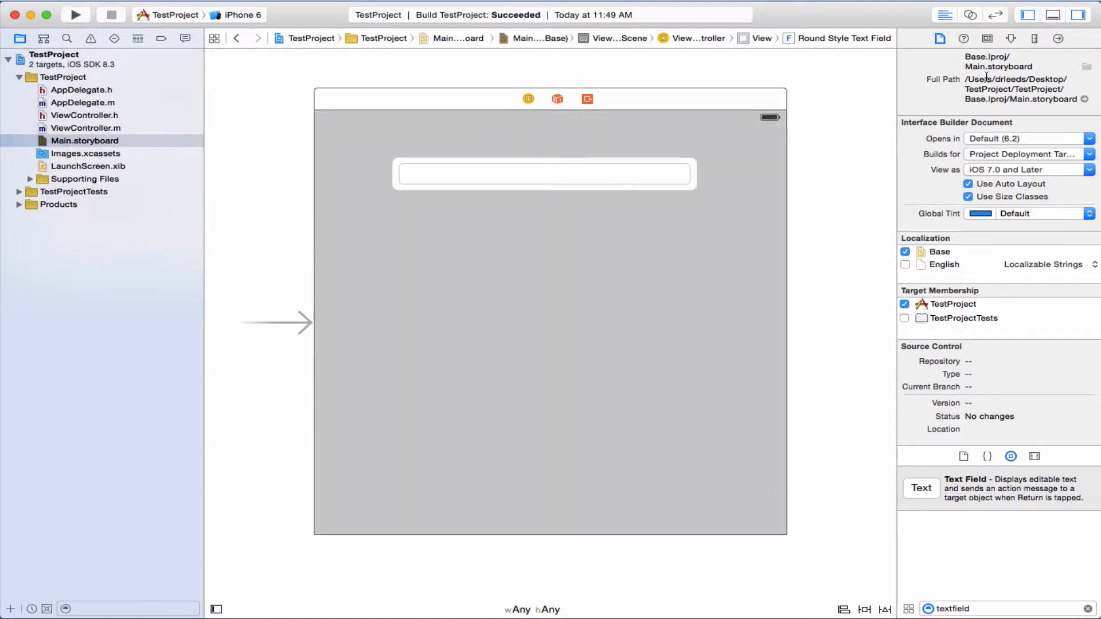
click(986, 39)
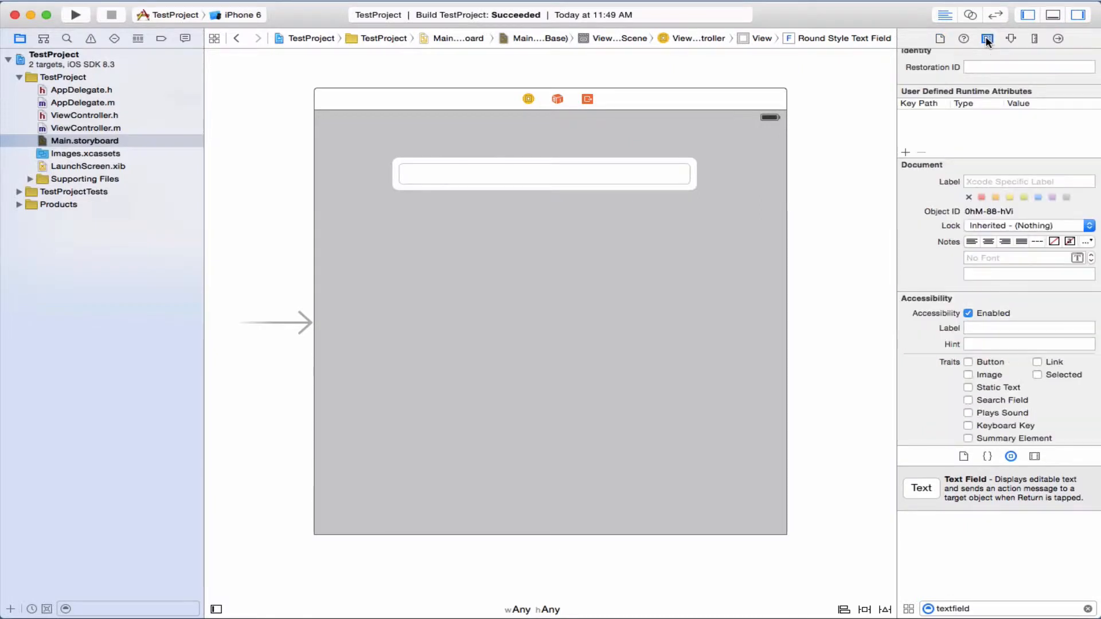
scroll(up, 3)
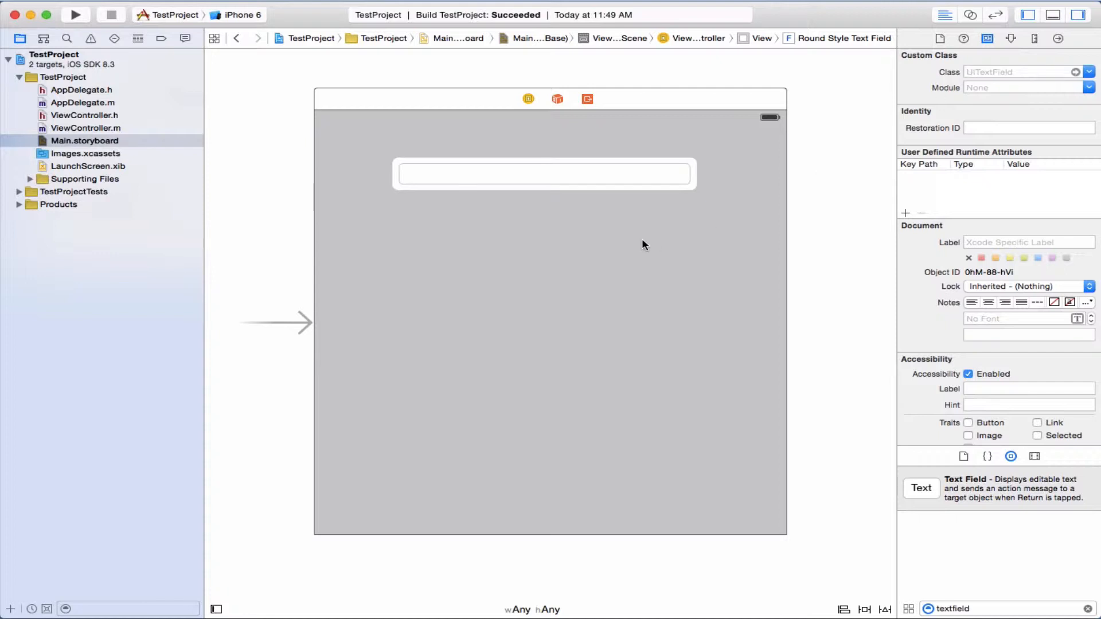
mouse_move(530, 202)
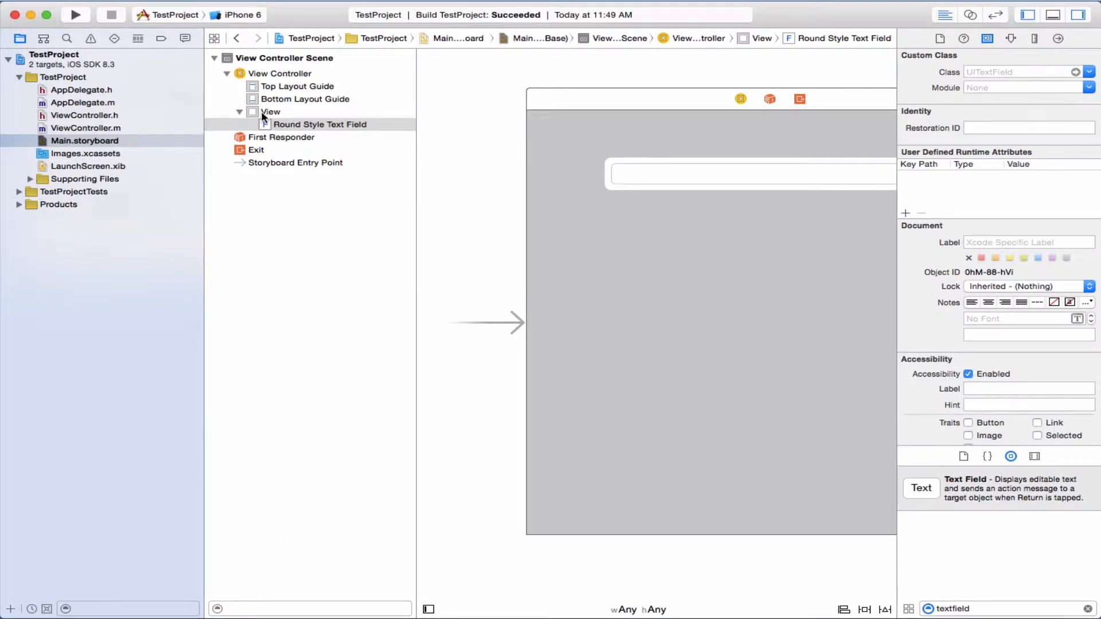
mouse_move(283, 63)
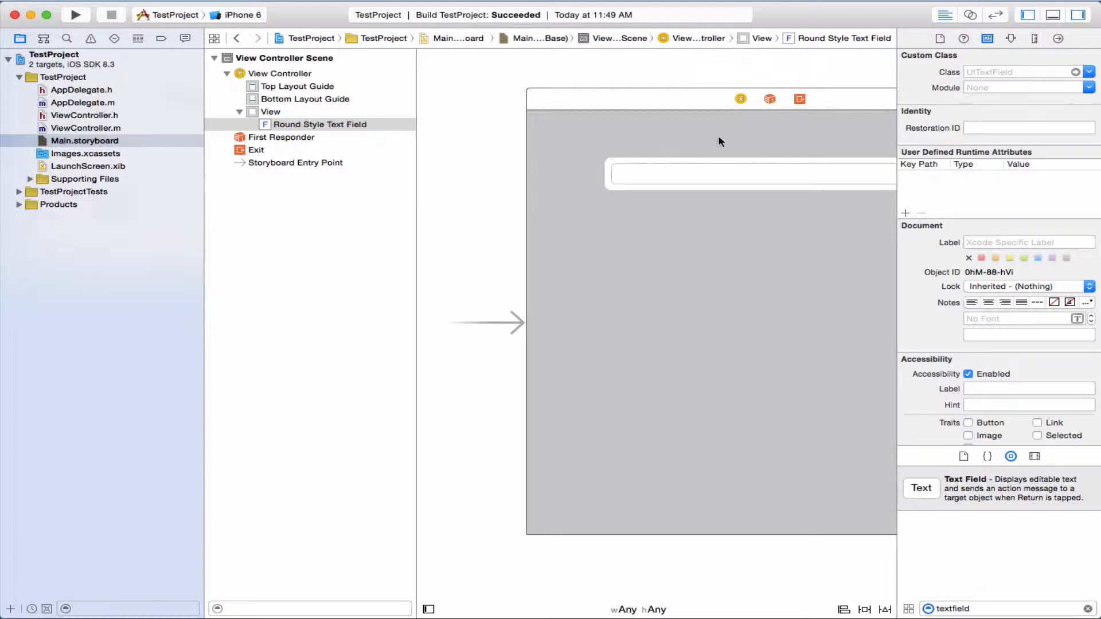
mouse_move(705, 177)
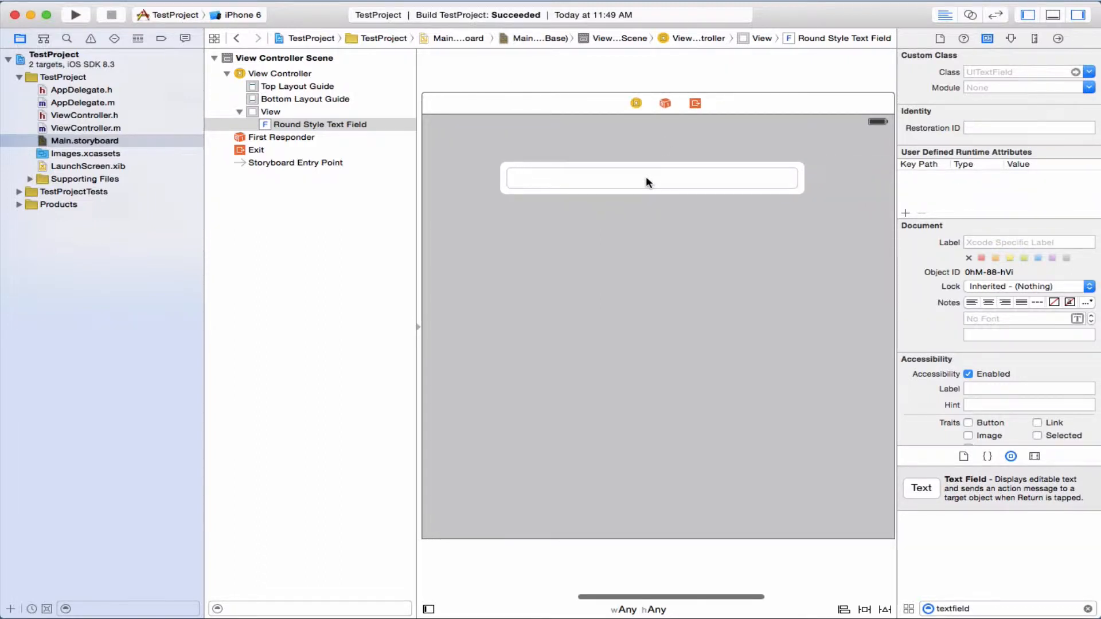
mouse_move(639, 186)
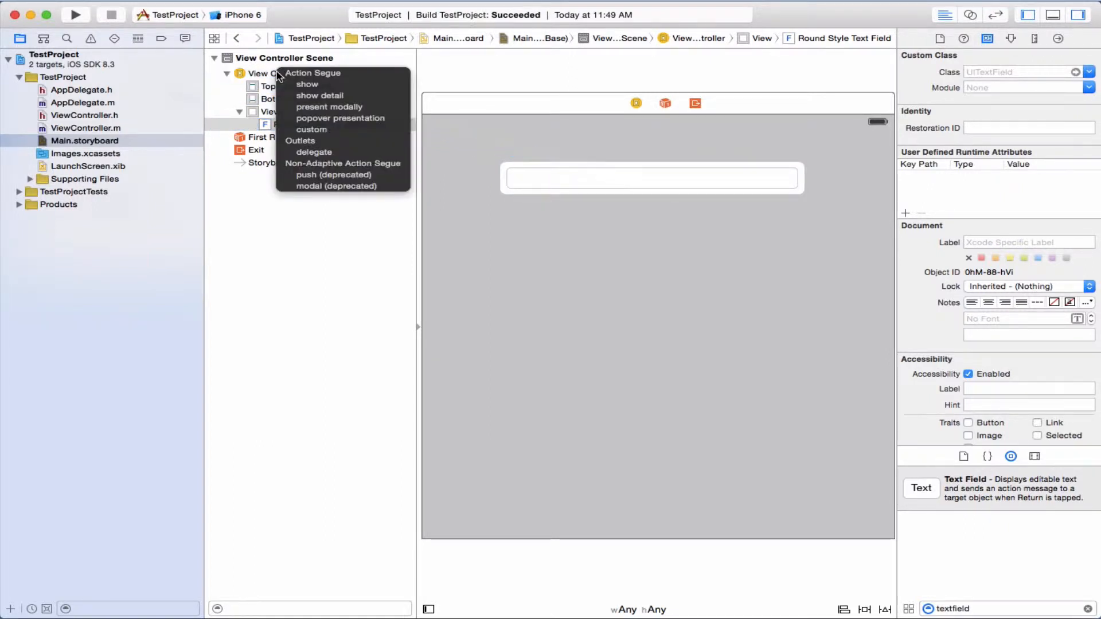
mouse_move(314, 153)
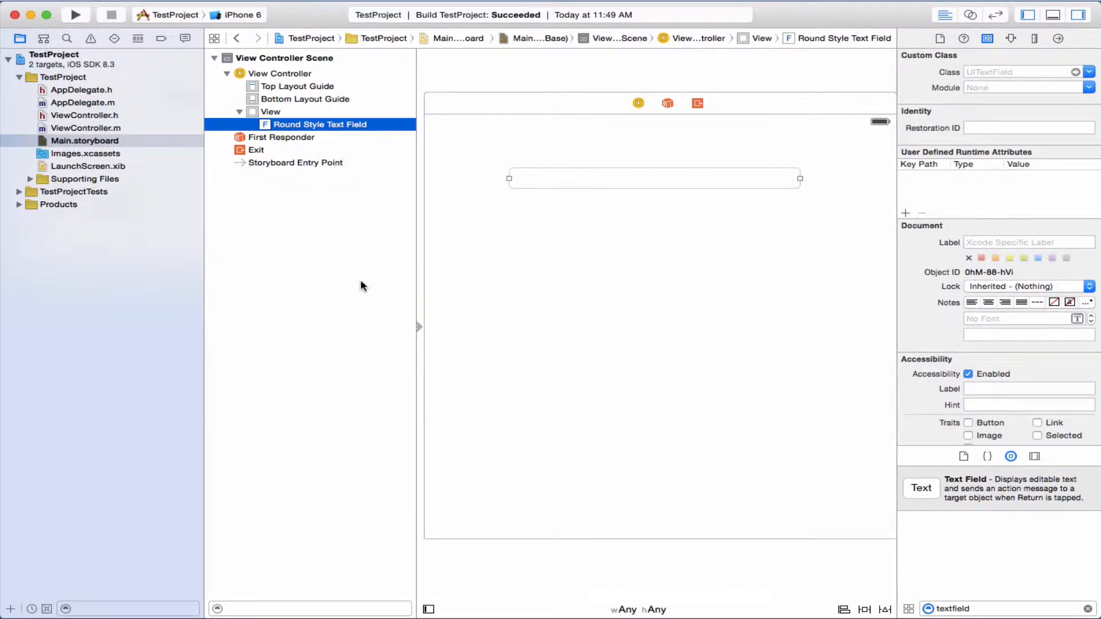
mouse_move(256, 63)
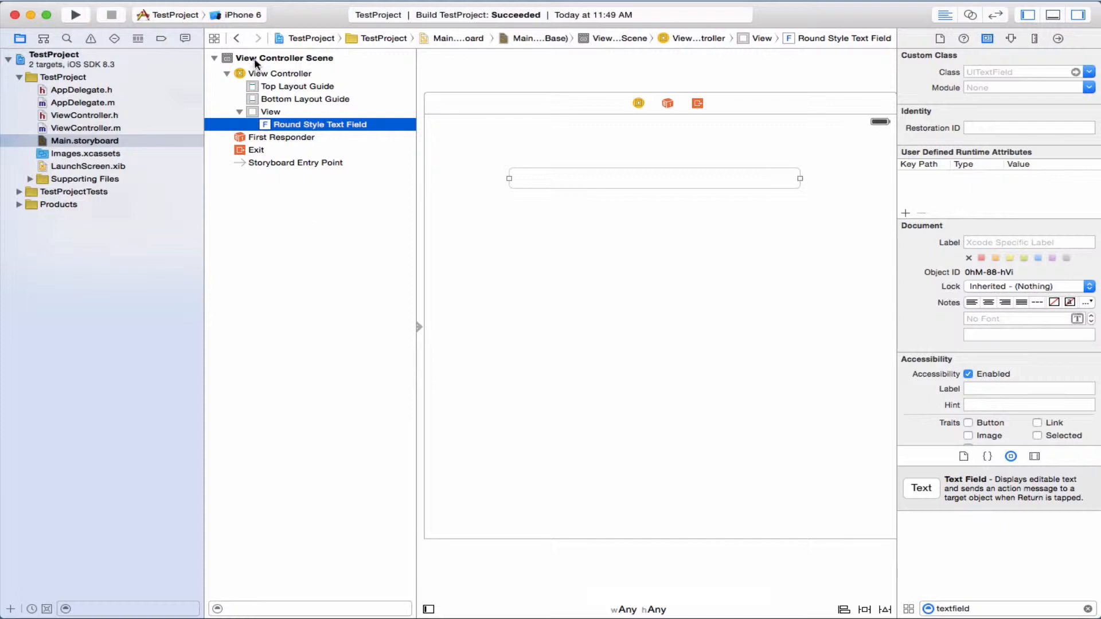
Step: Connect the text field's delegate outlet to View Controller and verify it in the Connections inspector
right_click(58, 204)
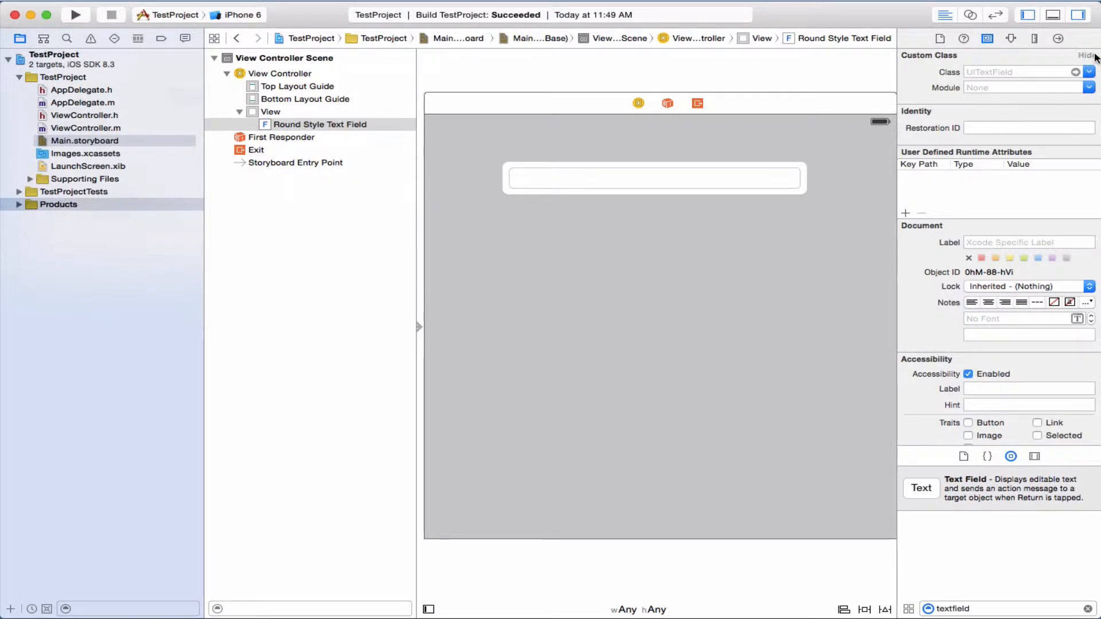
click(1058, 39)
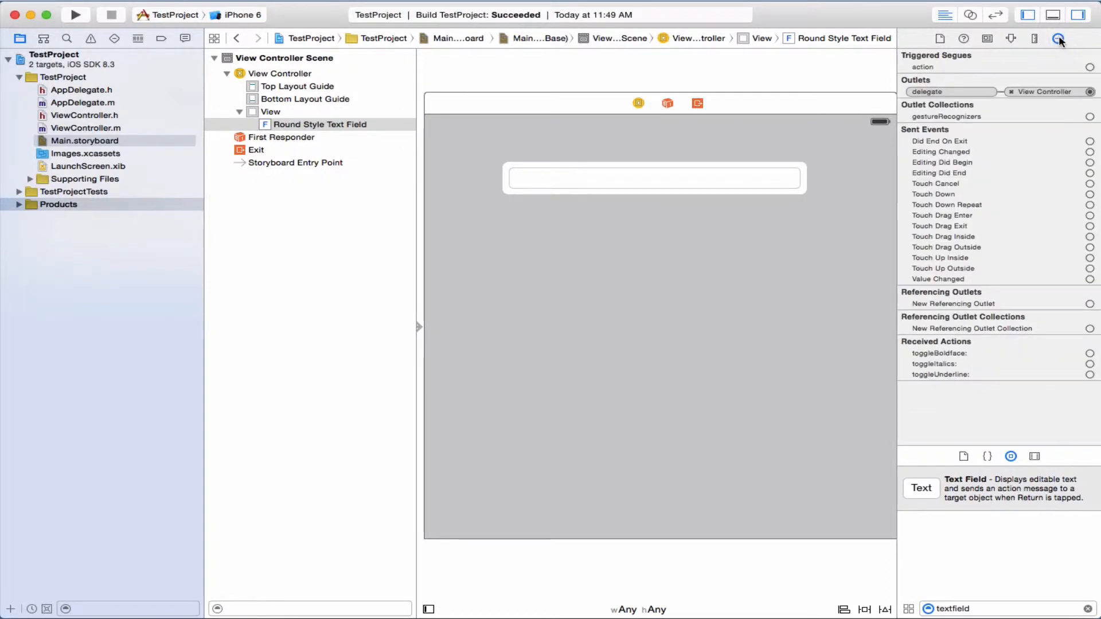
mouse_move(1059, 39)
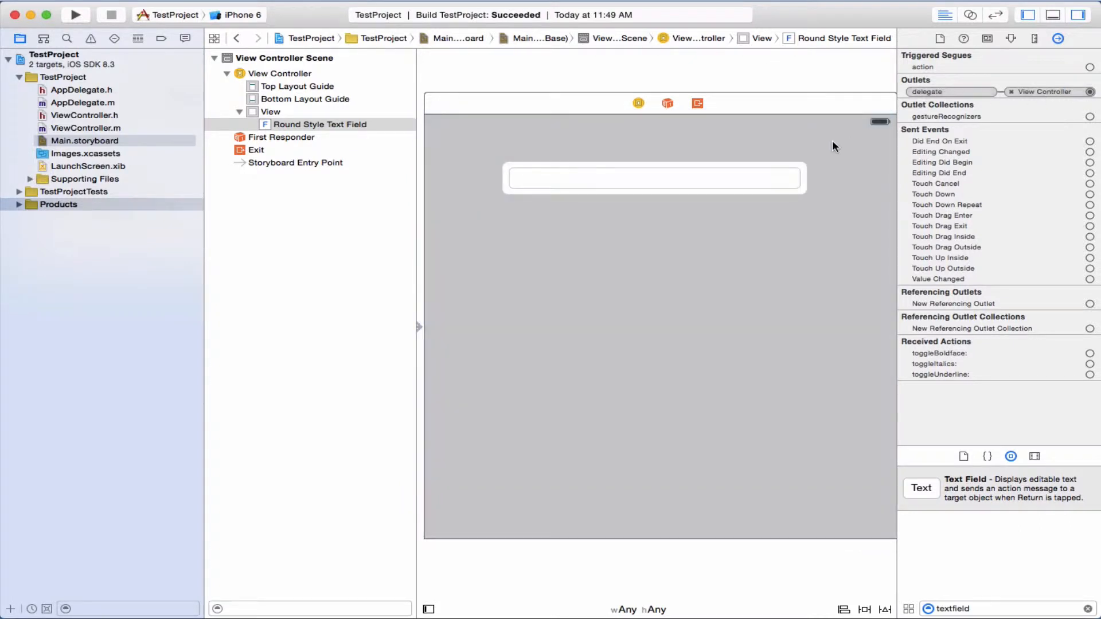
mouse_move(597, 160)
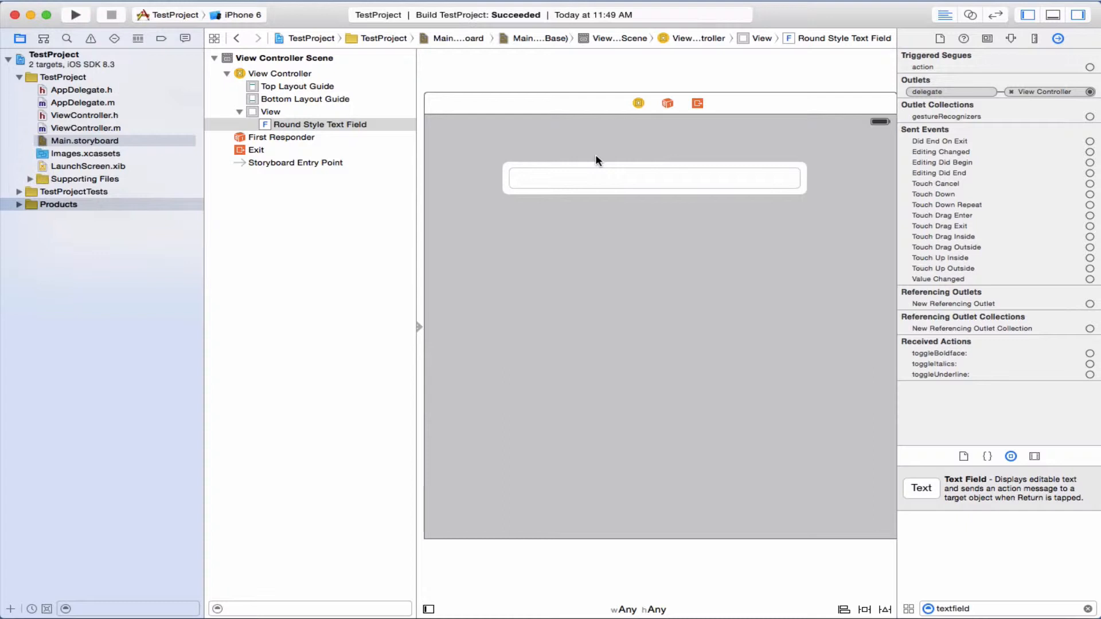
mouse_move(358, 172)
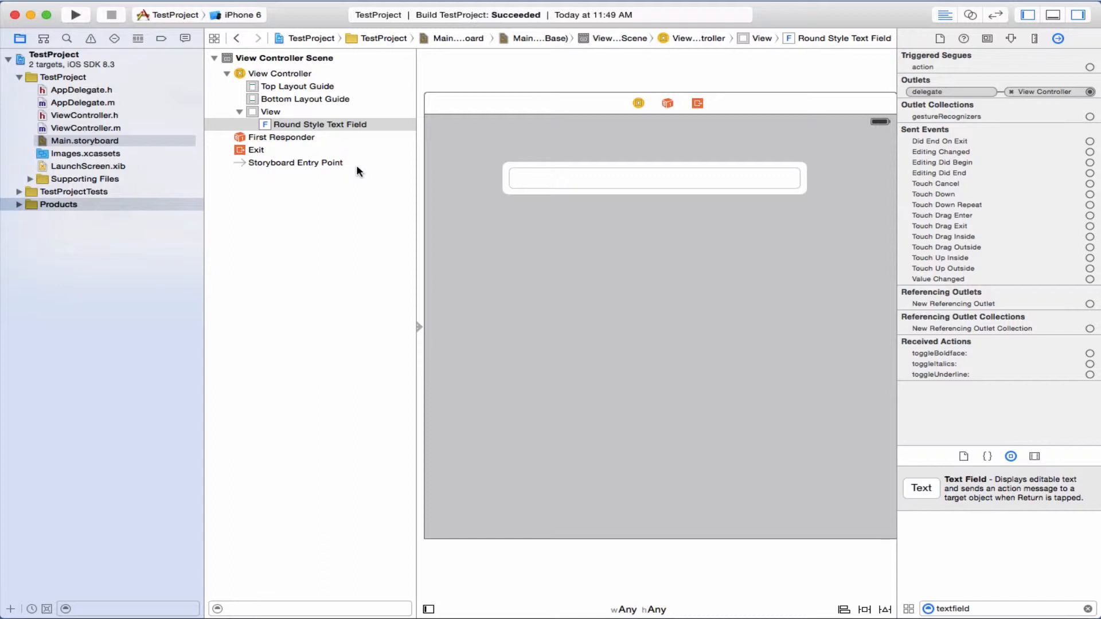
mouse_move(421, 173)
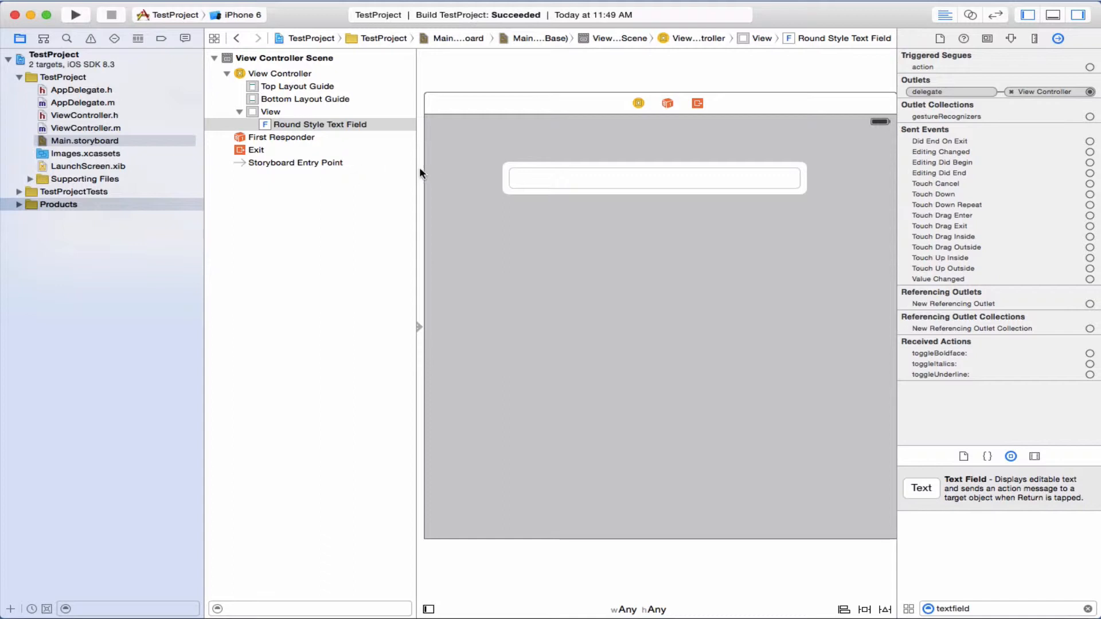
click(86, 127)
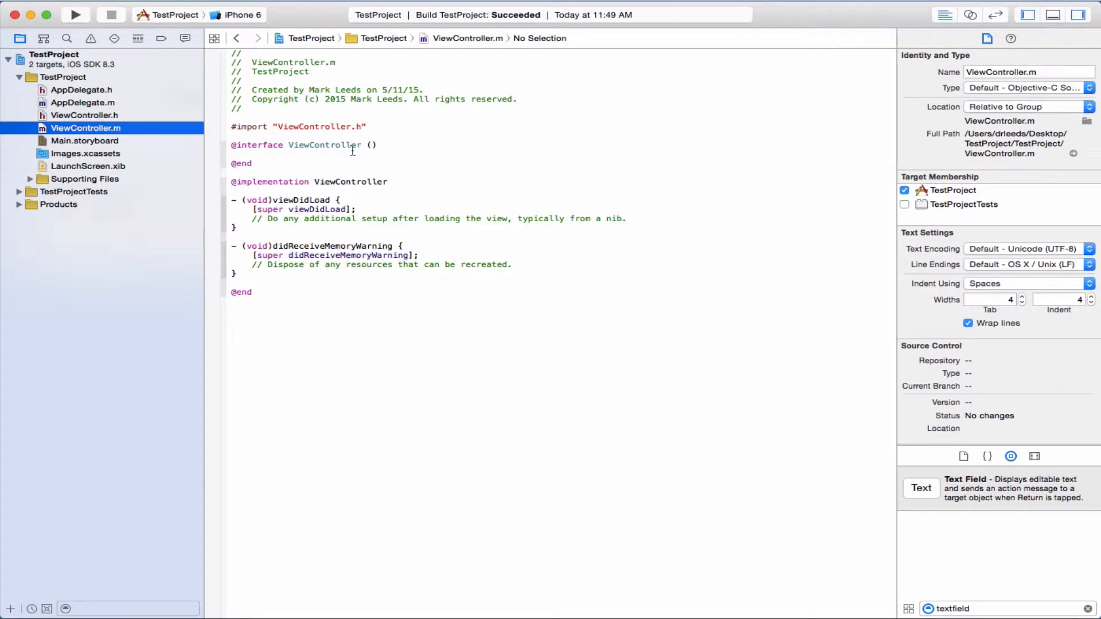
click(374, 145)
text( <)
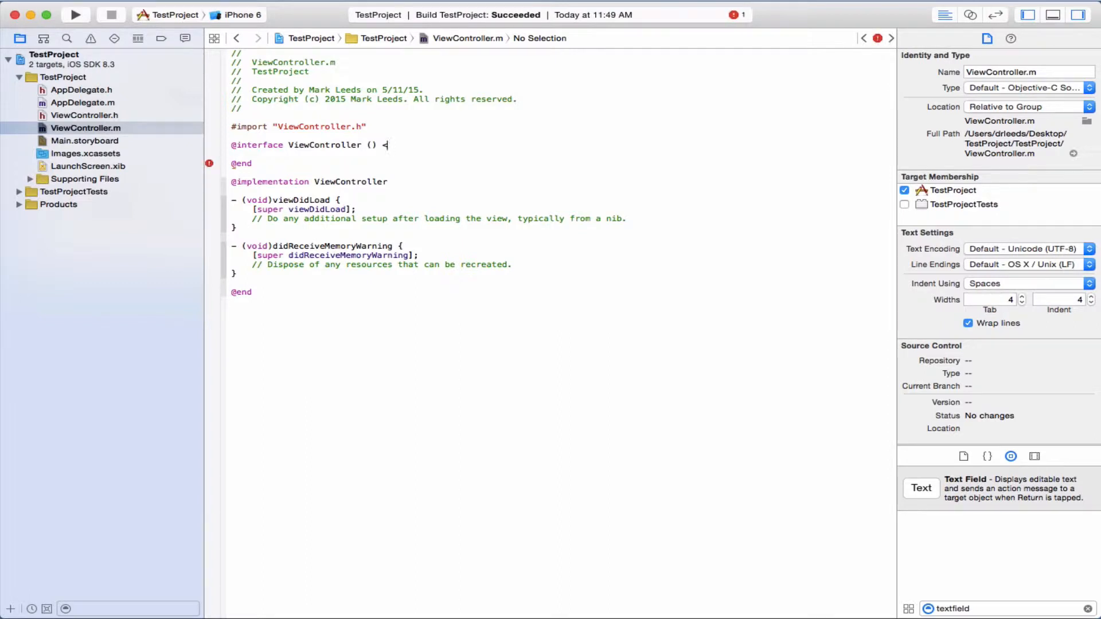
text(UITextField)
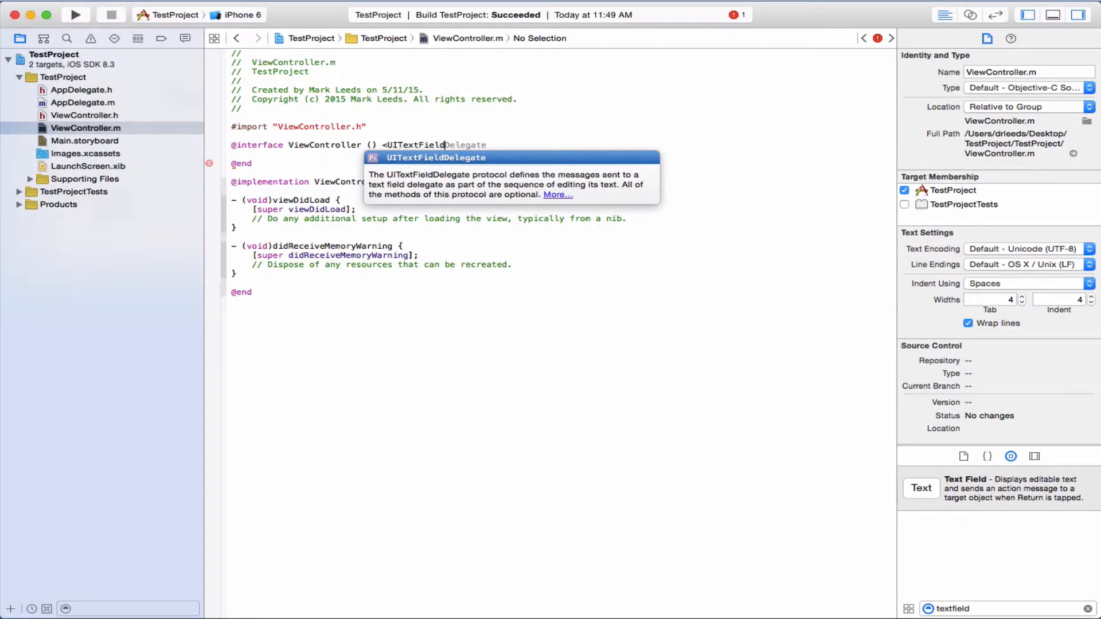
key(Return)
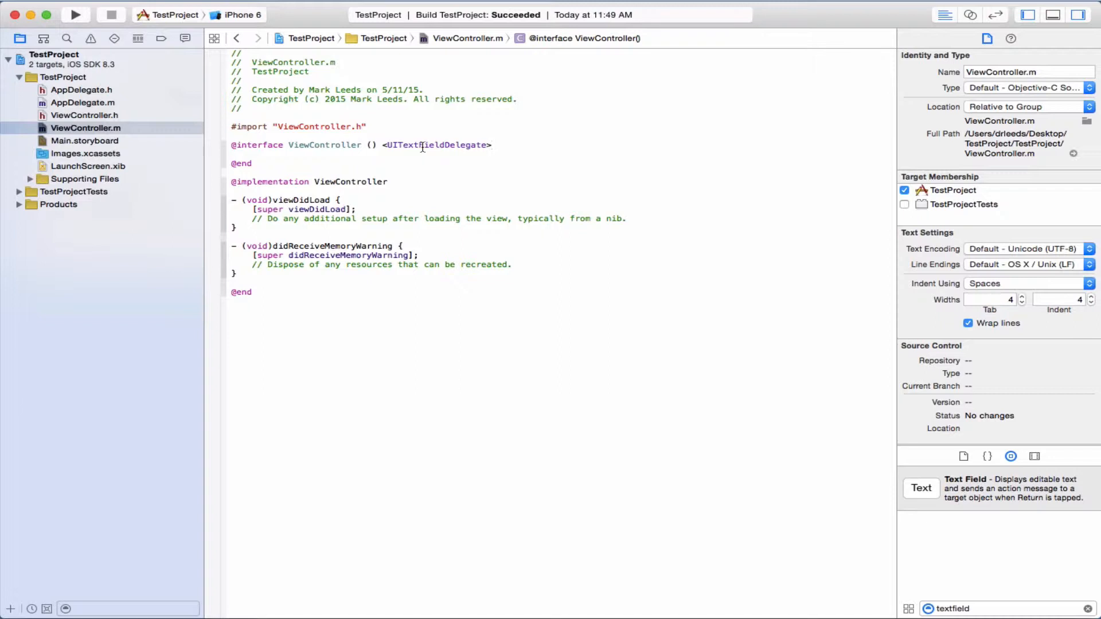
click(492, 146)
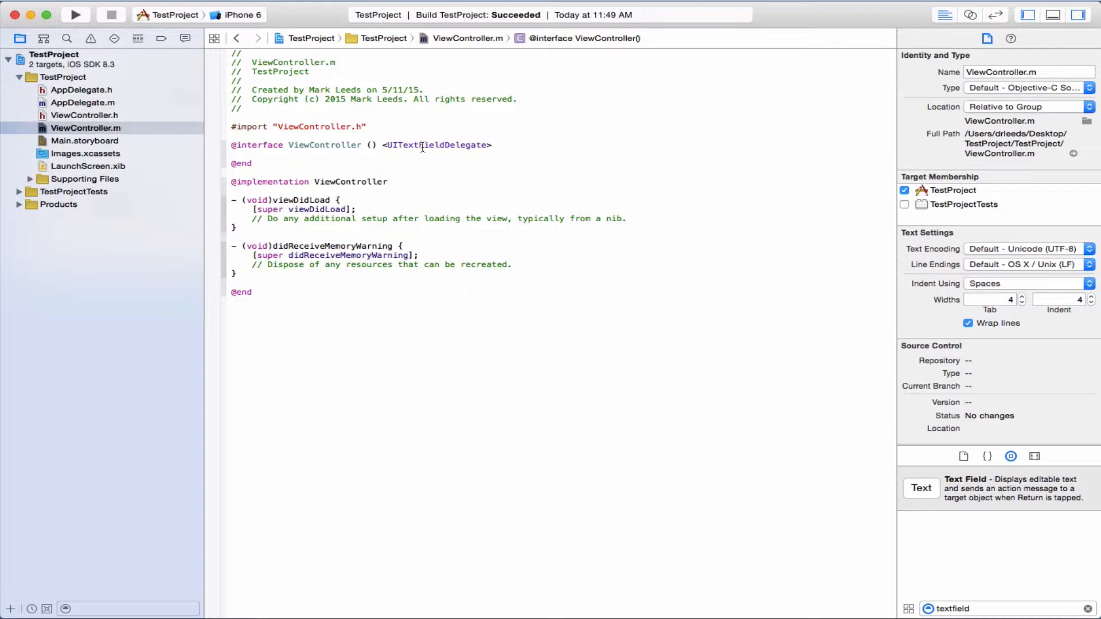
click(492, 146)
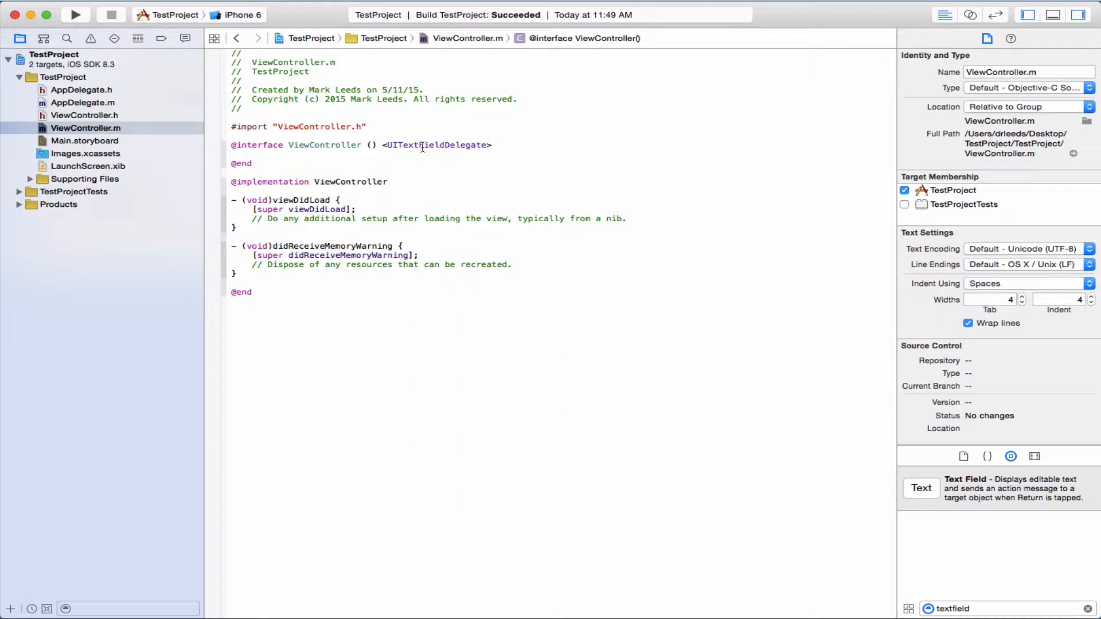
mouse_move(243, 189)
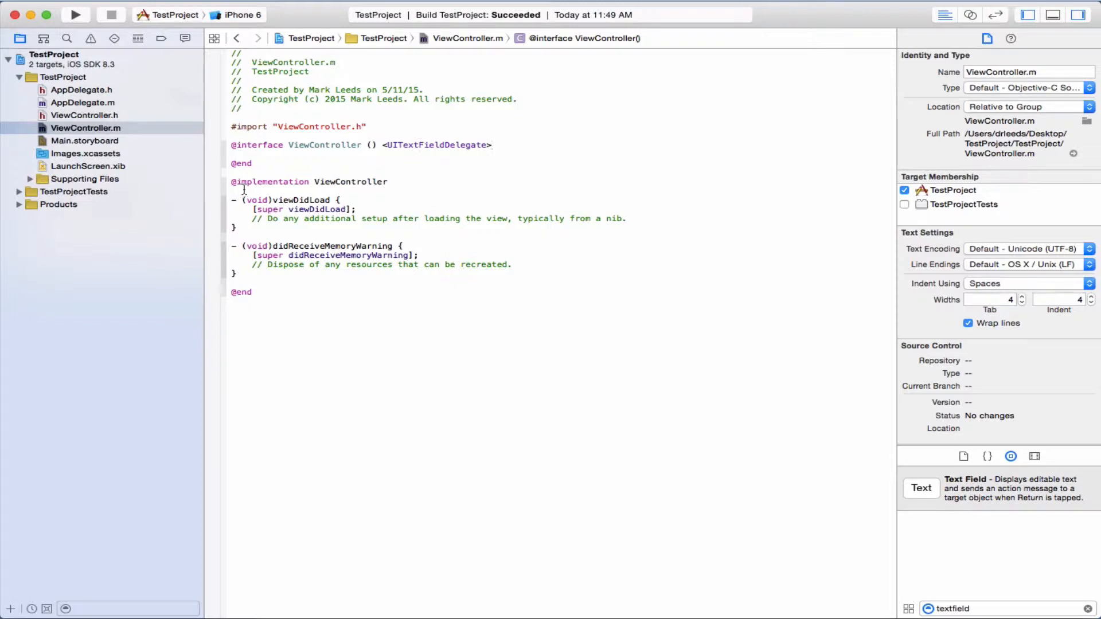
Step: Write -(BOOL)textFieldShouldReturn: that calls [textField resignFirstResponder] and returns YES
click(242, 190)
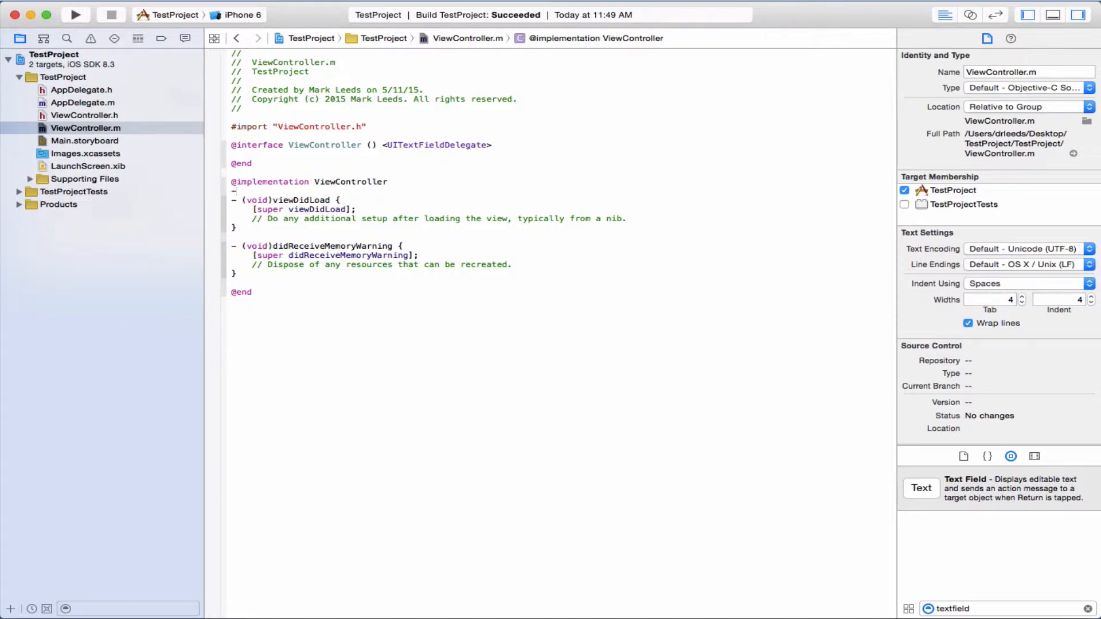
text(-(BOOL)
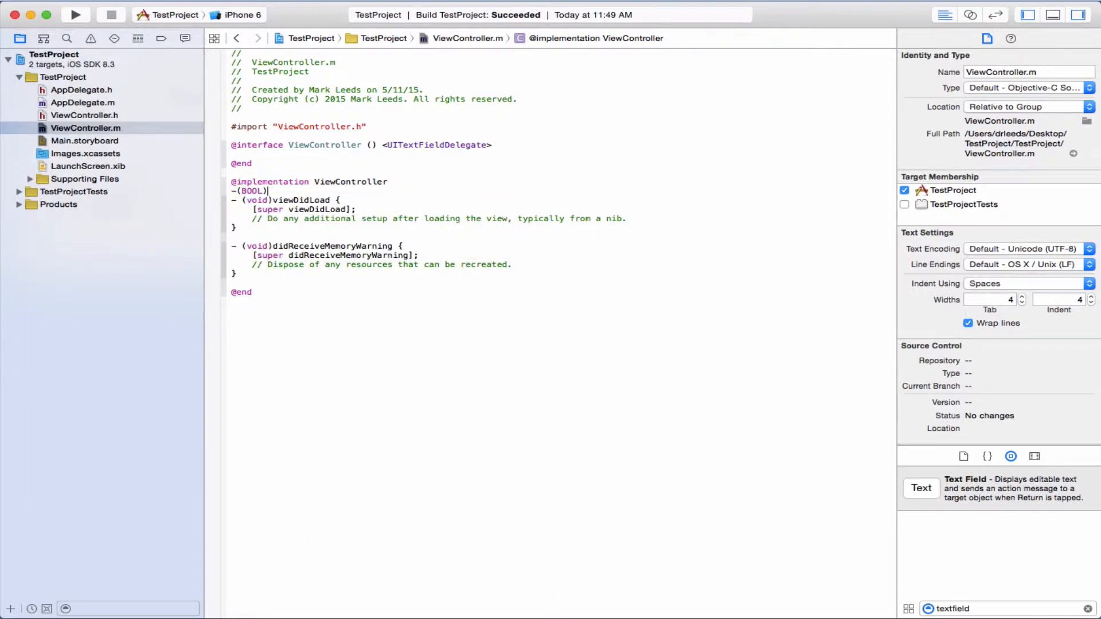
text(textFieldShouldReturn:(UITextField *)textField)
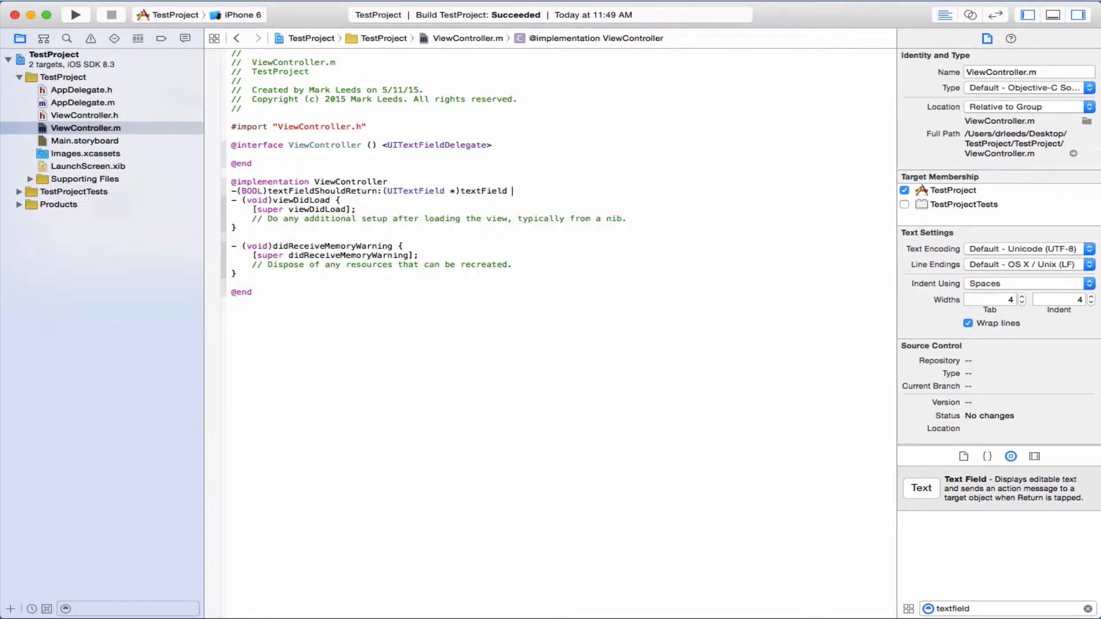
text({)
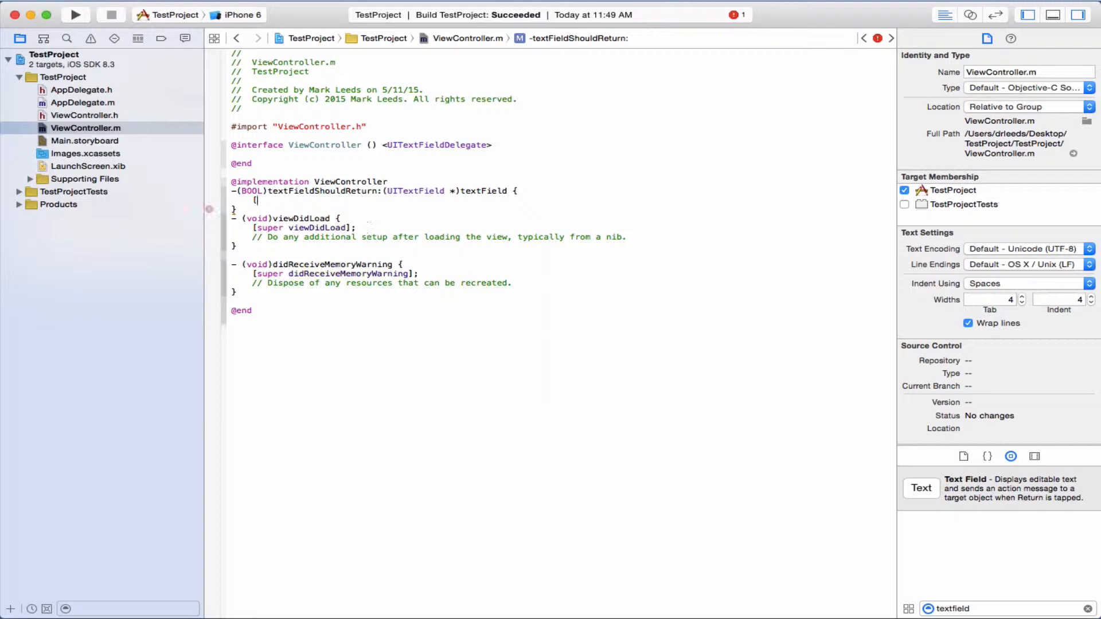
text(textField resignFirstResponder];)
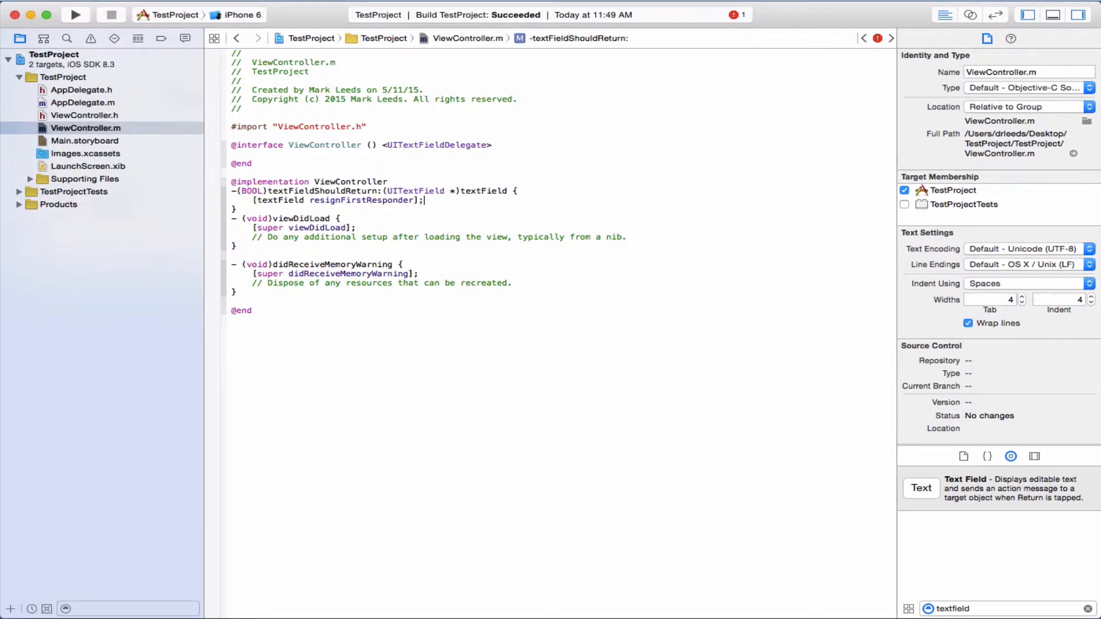
text(r)
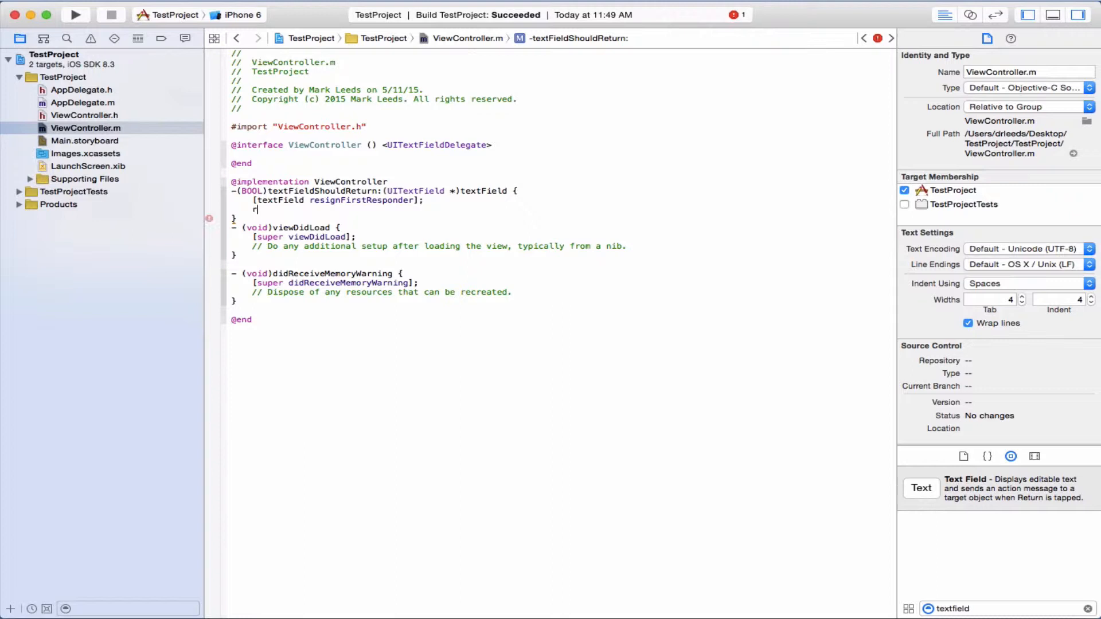
text(eturn YES;)
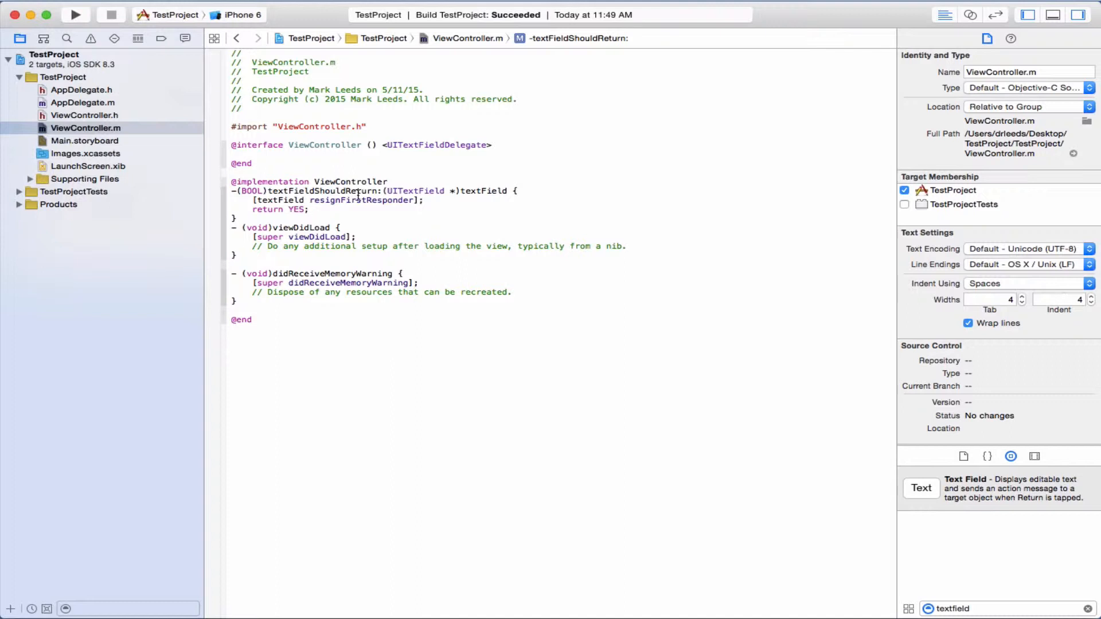
mouse_move(323, 191)
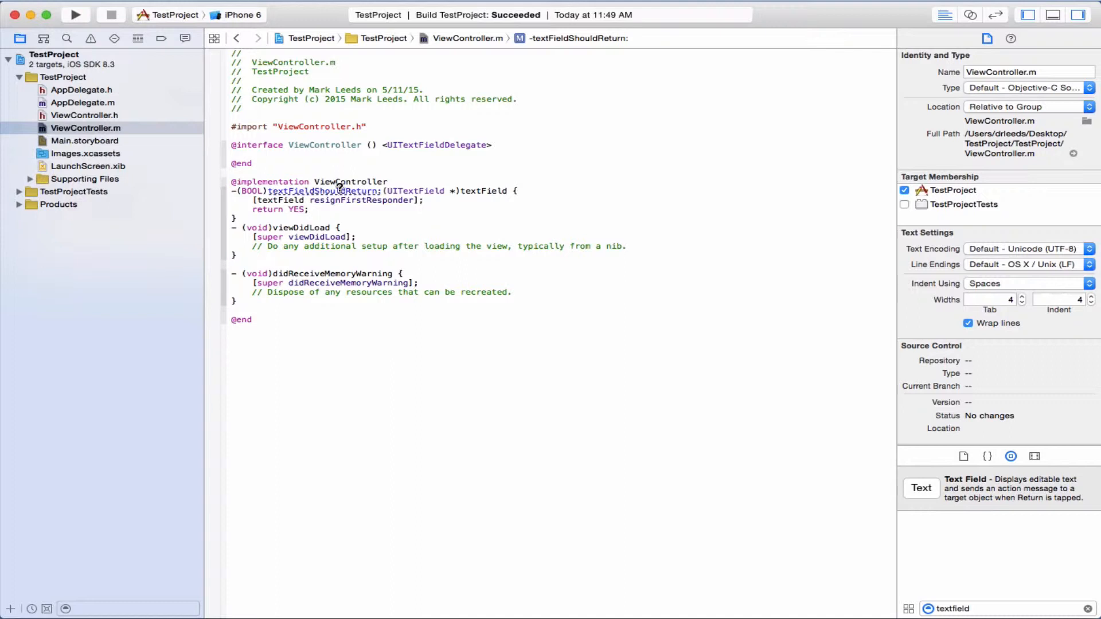
mouse_move(323, 191)
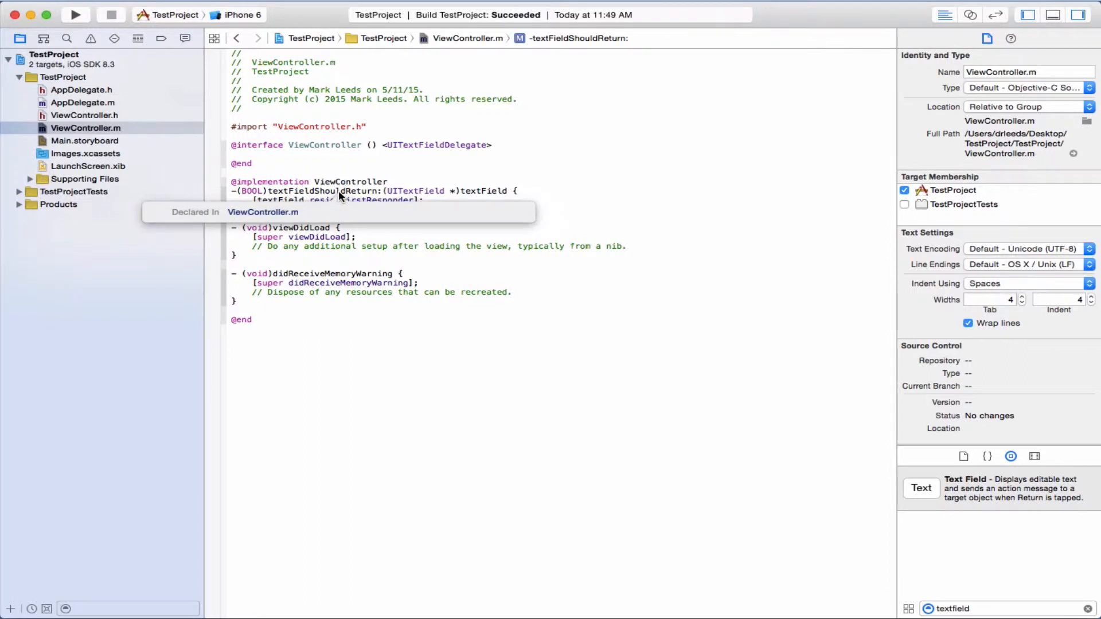
mouse_move(263, 212)
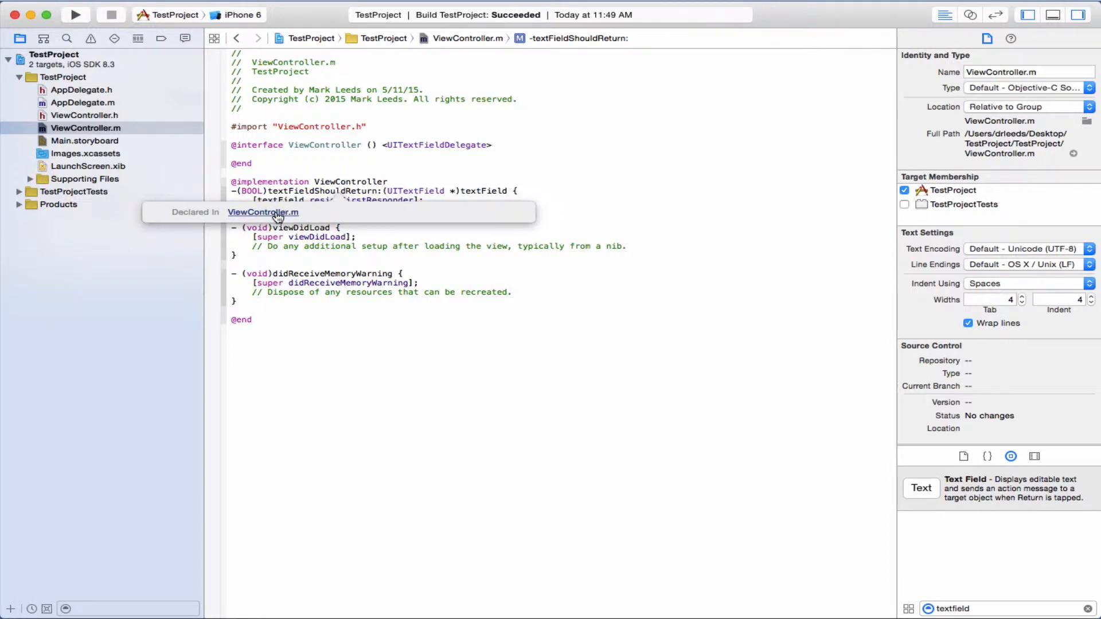
mouse_move(294, 200)
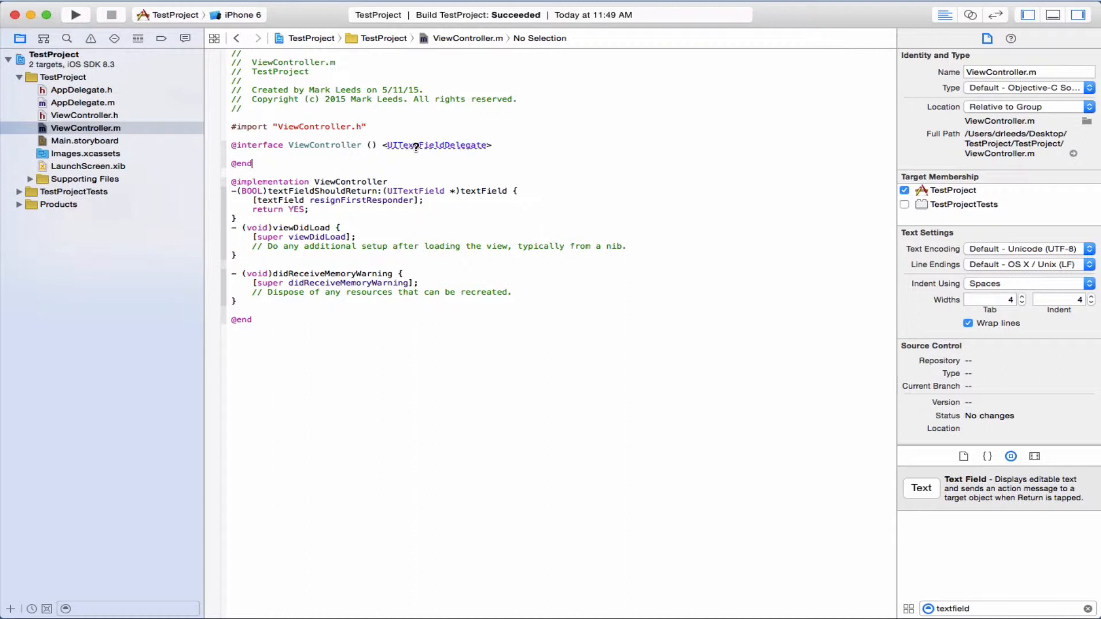
click(437, 146)
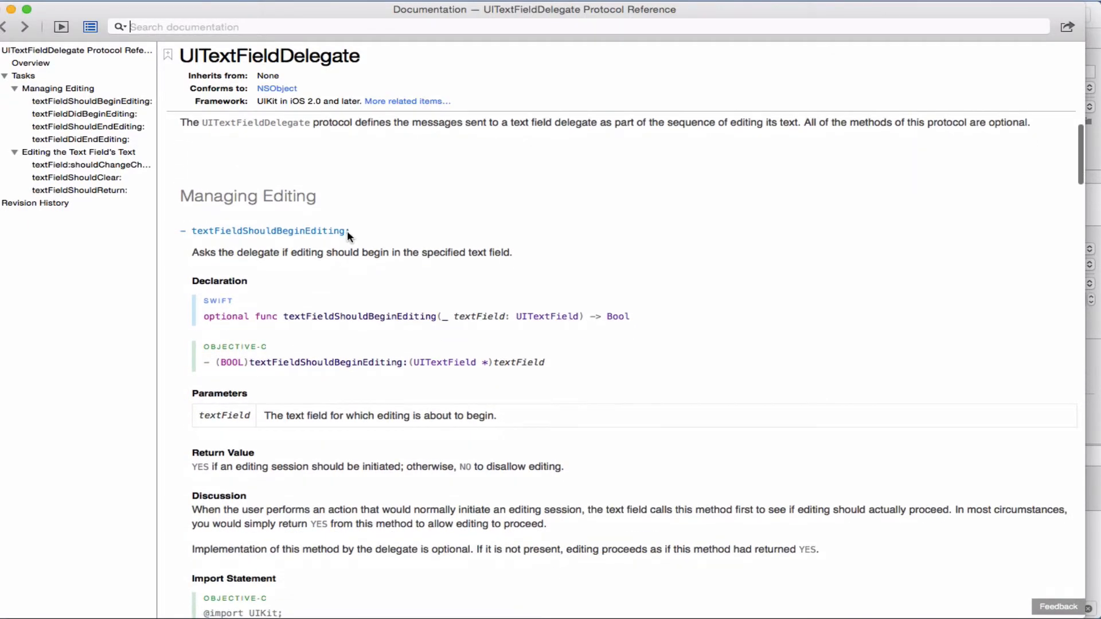
scroll(down, 3)
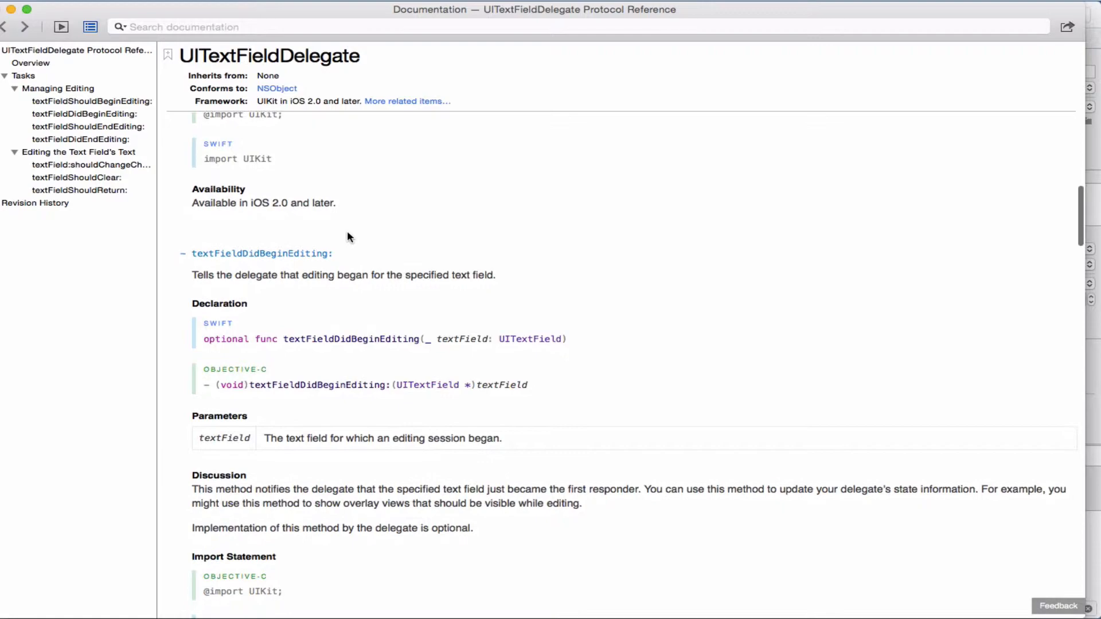
scroll(down, 3)
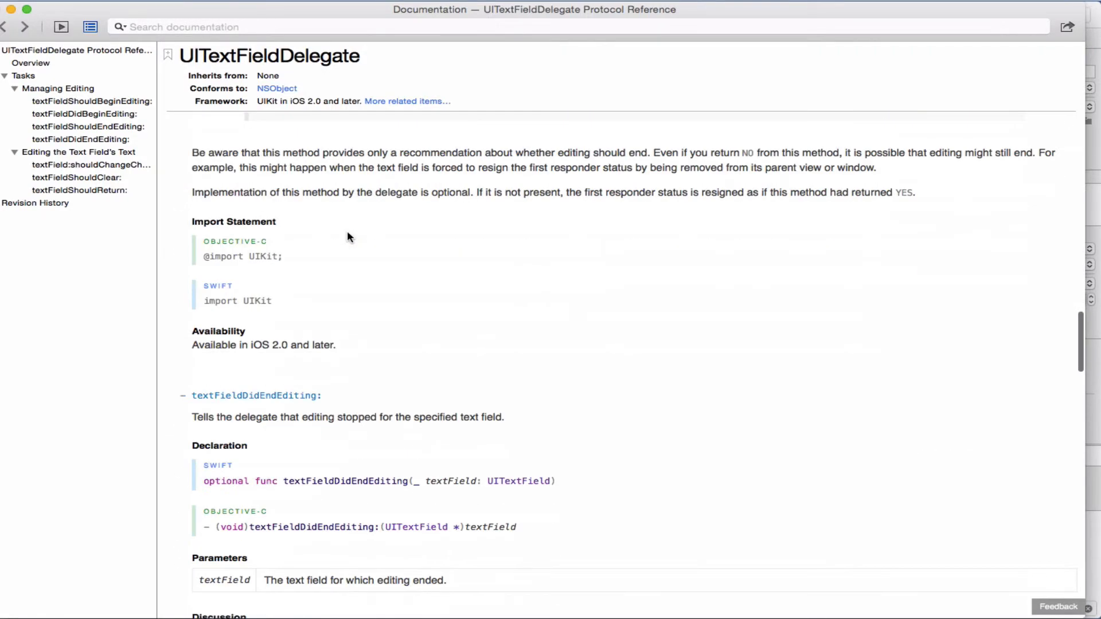
scroll(down, 3)
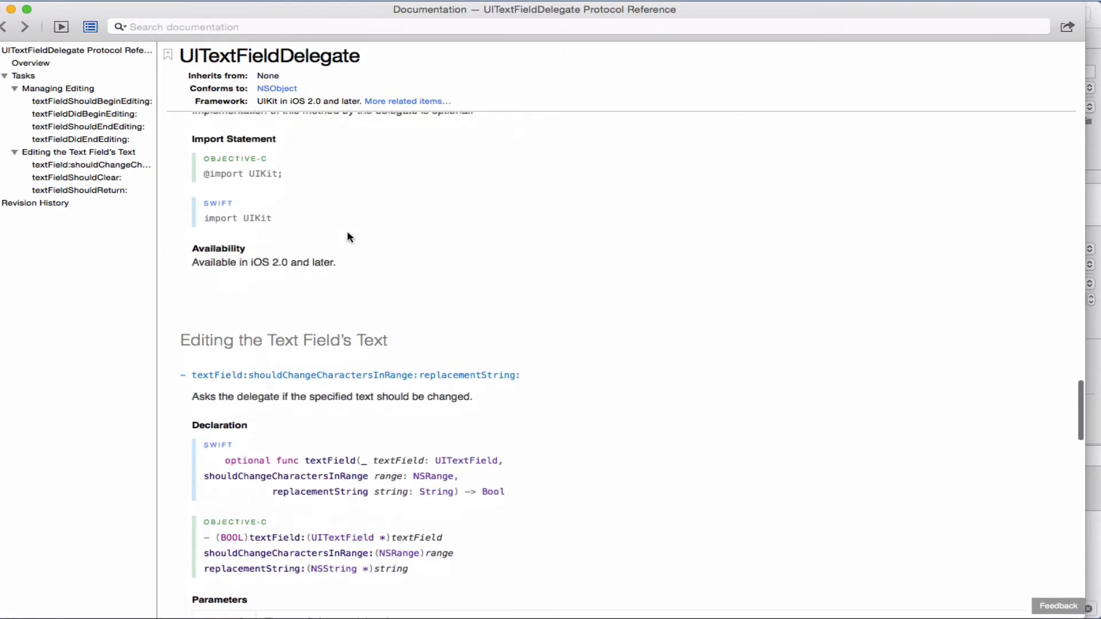
key(cmd+f)
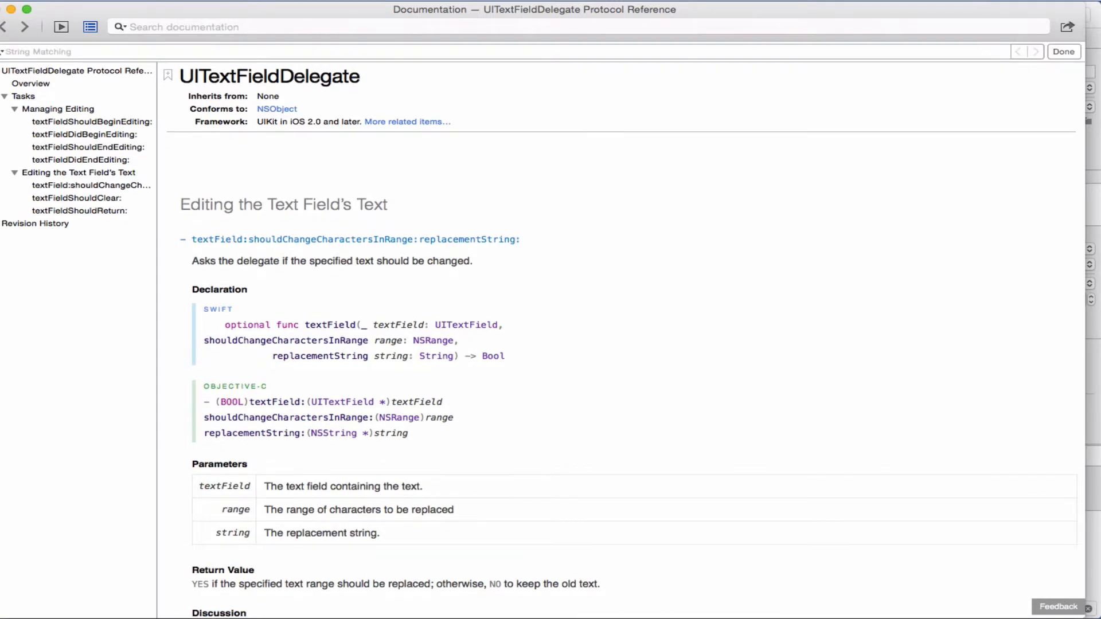
text(return)
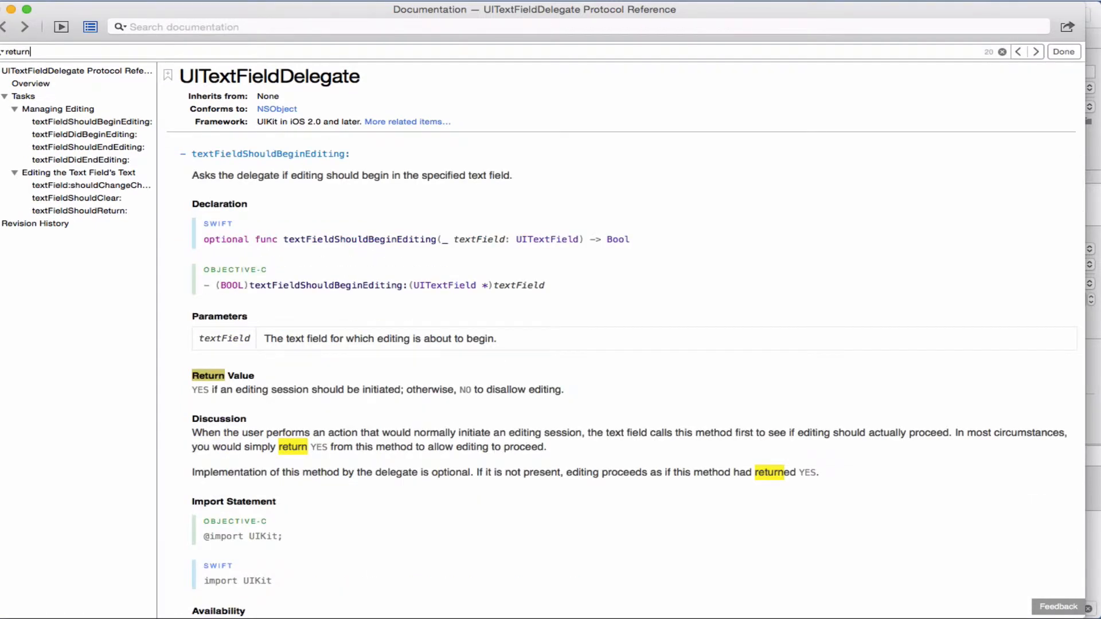
click(999, 51)
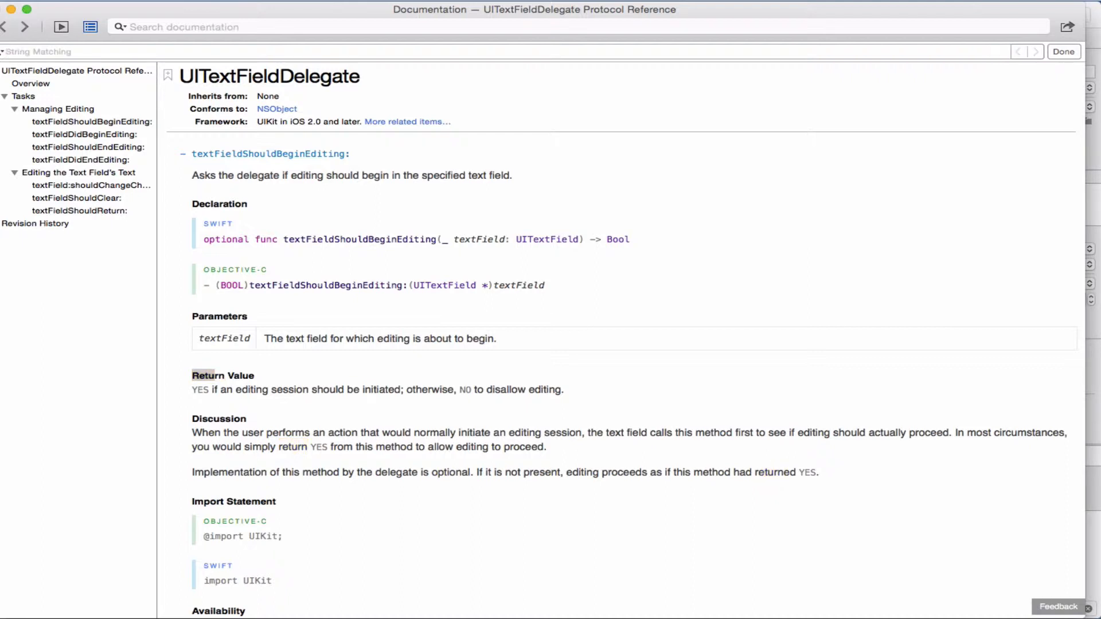
text(shouldreturn)
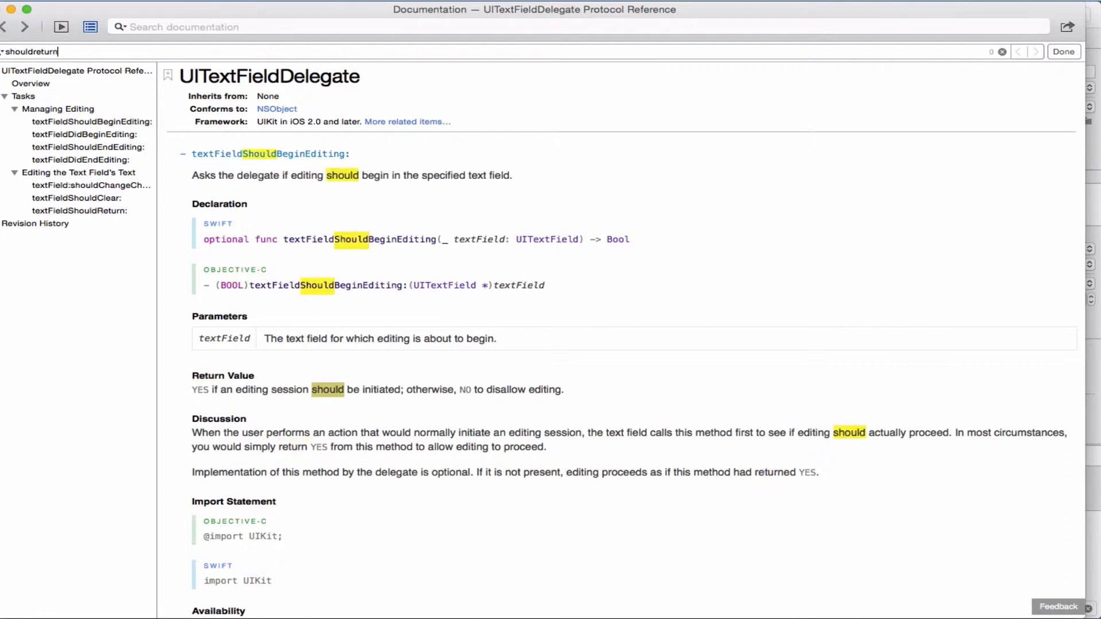
click(1035, 51)
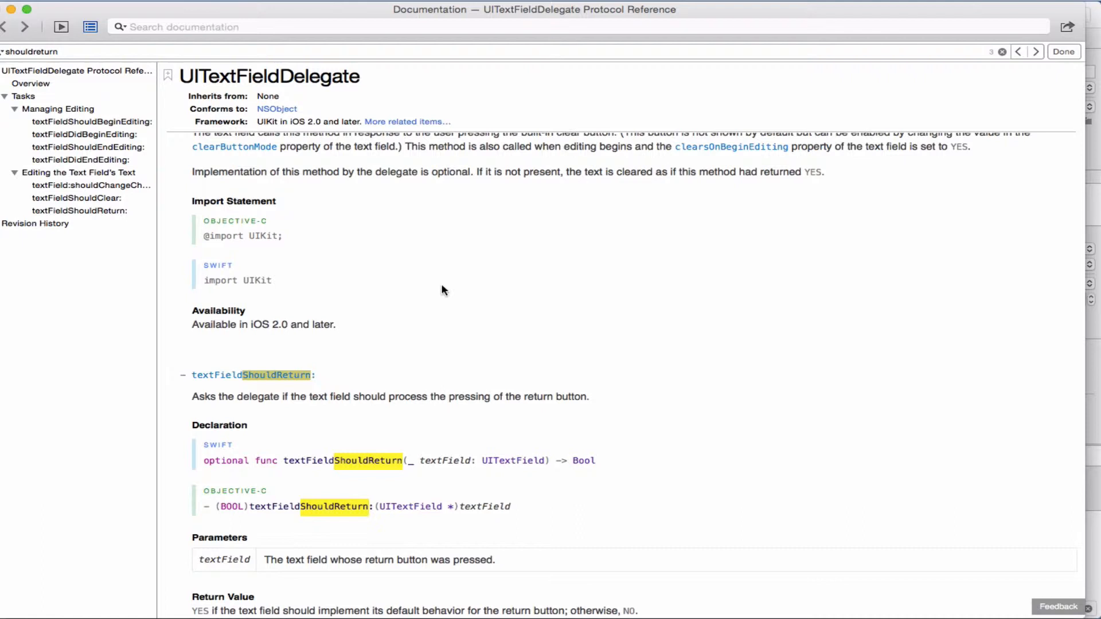
scroll(down, 3)
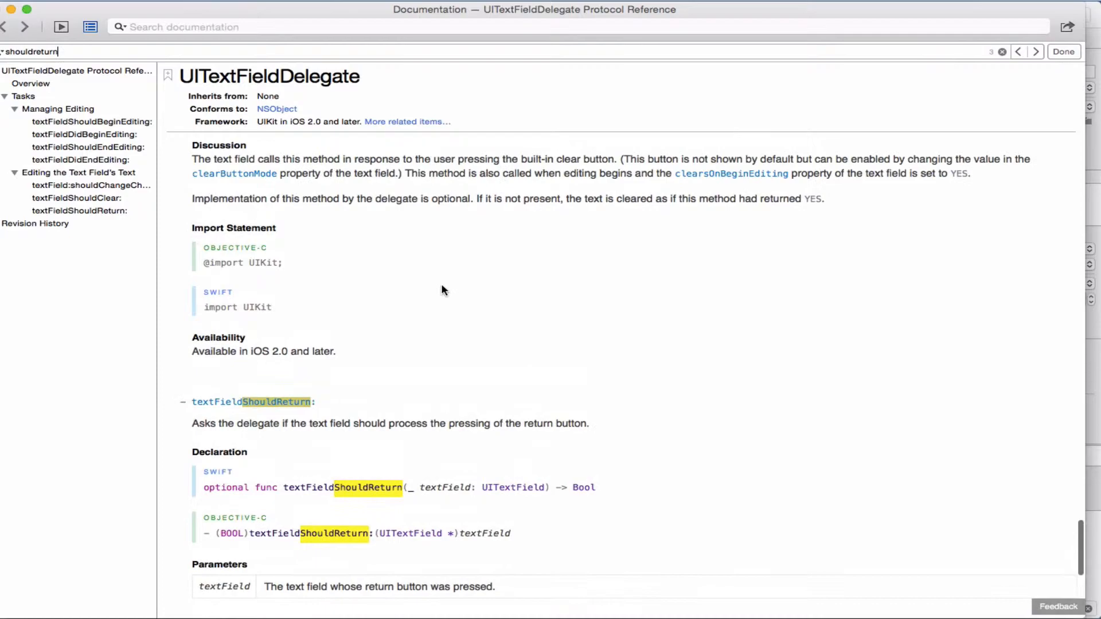
scroll(up, 3)
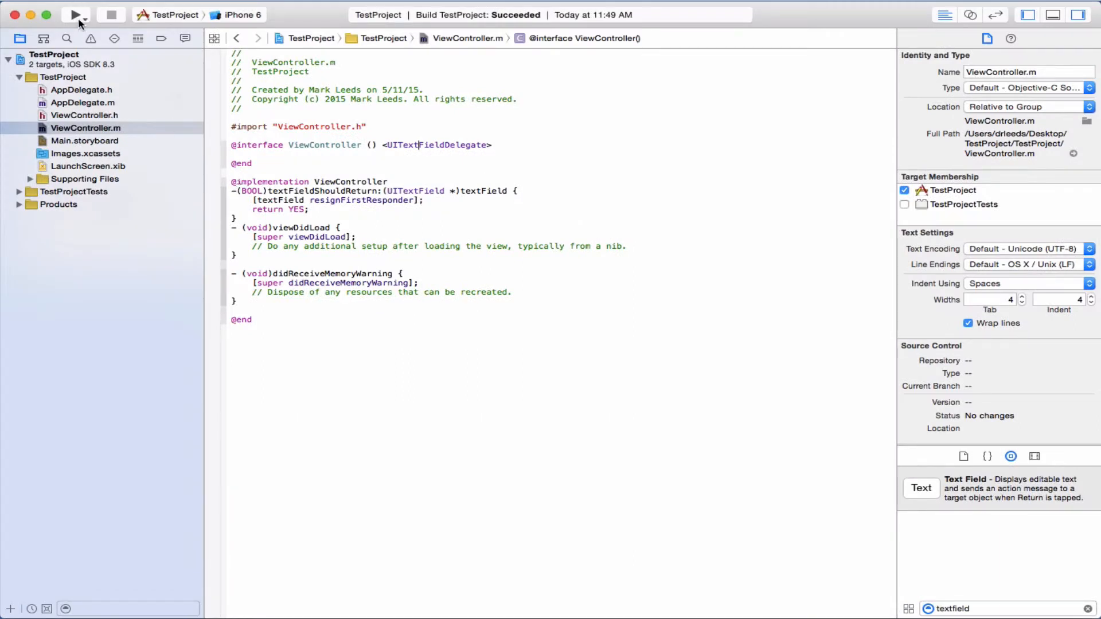
Step: Run the app in the simulator, uncheck Connect Hardware Keyboard, and tap the text field to test
click(75, 15)
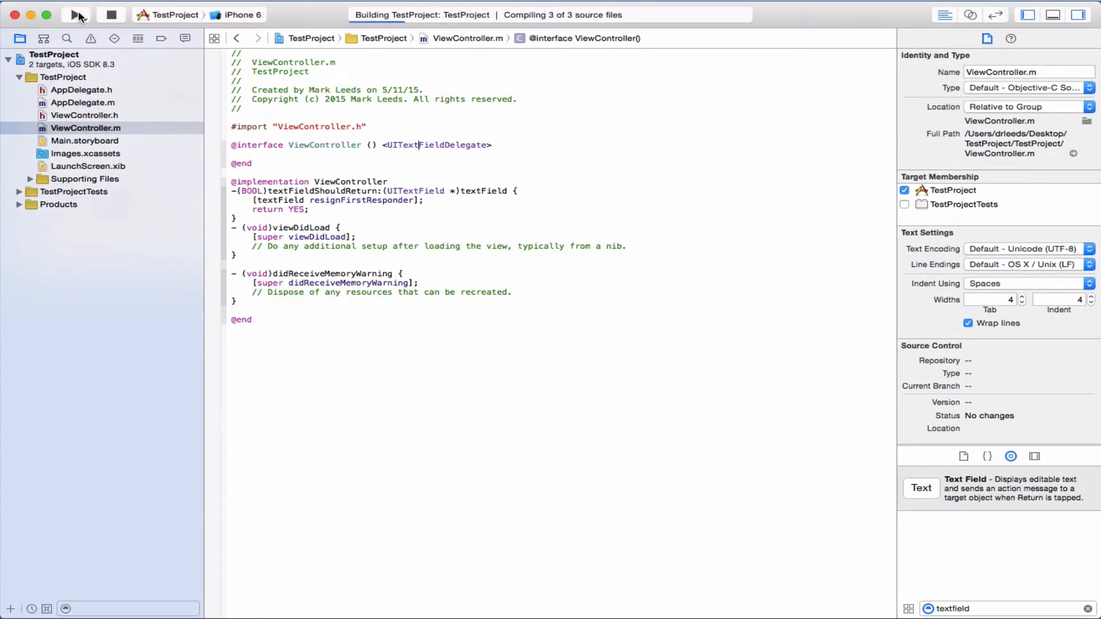
click(76, 15)
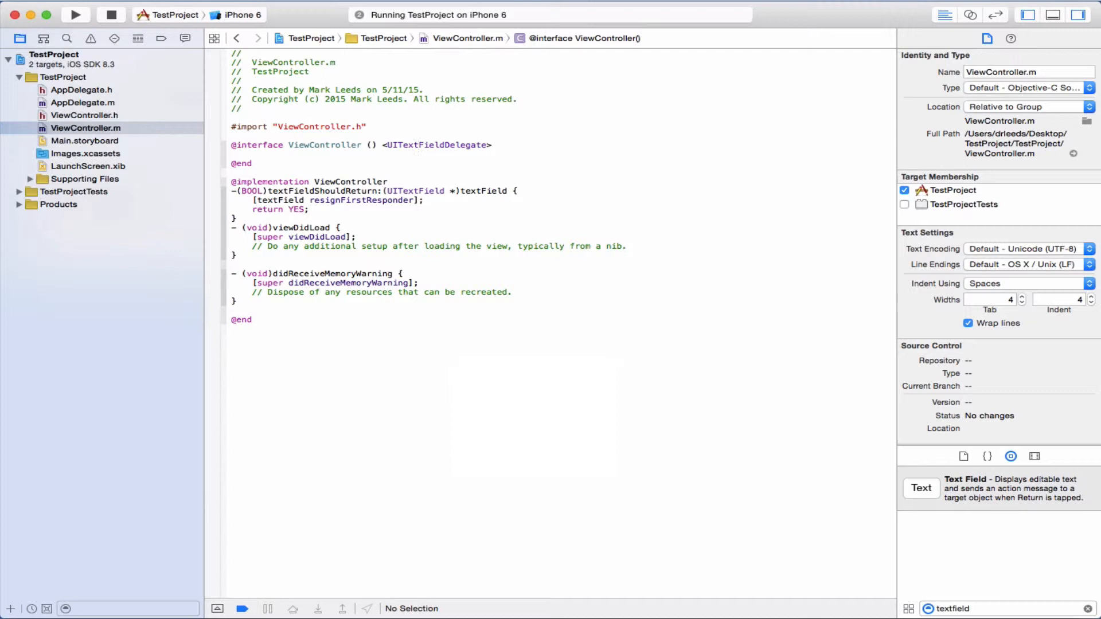
click(76, 14)
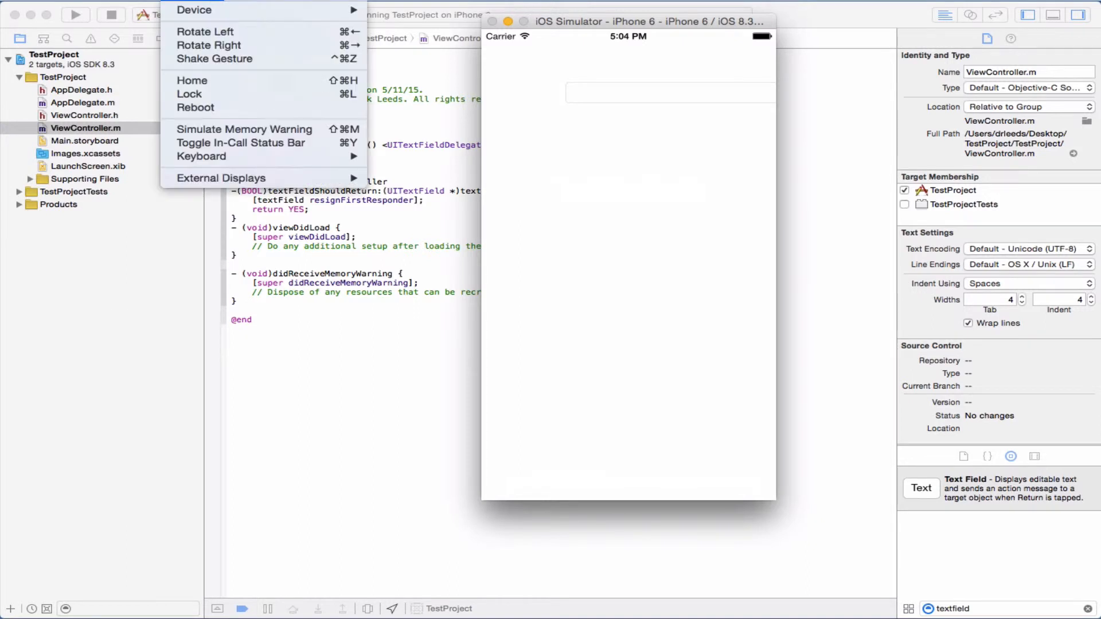
mouse_move(240, 143)
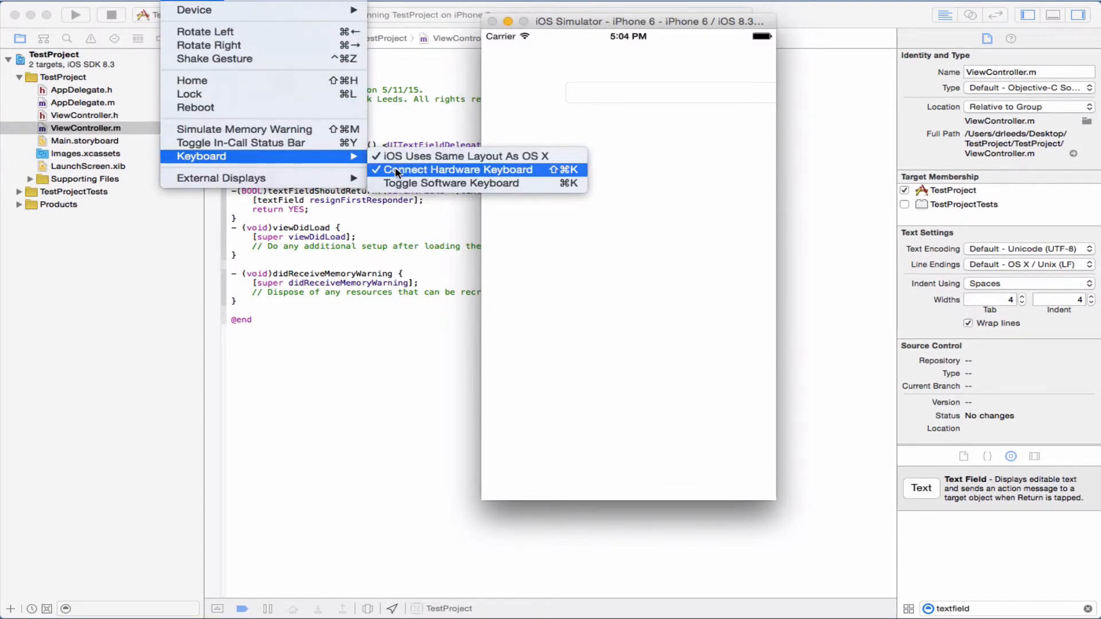
click(456, 170)
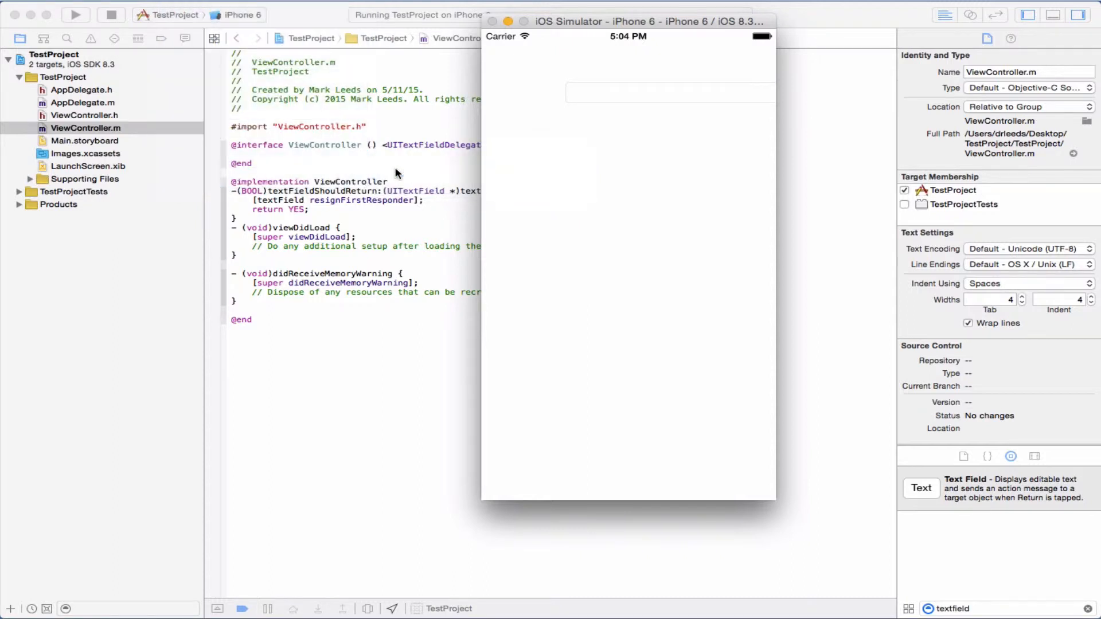
click(668, 92)
text(//  )
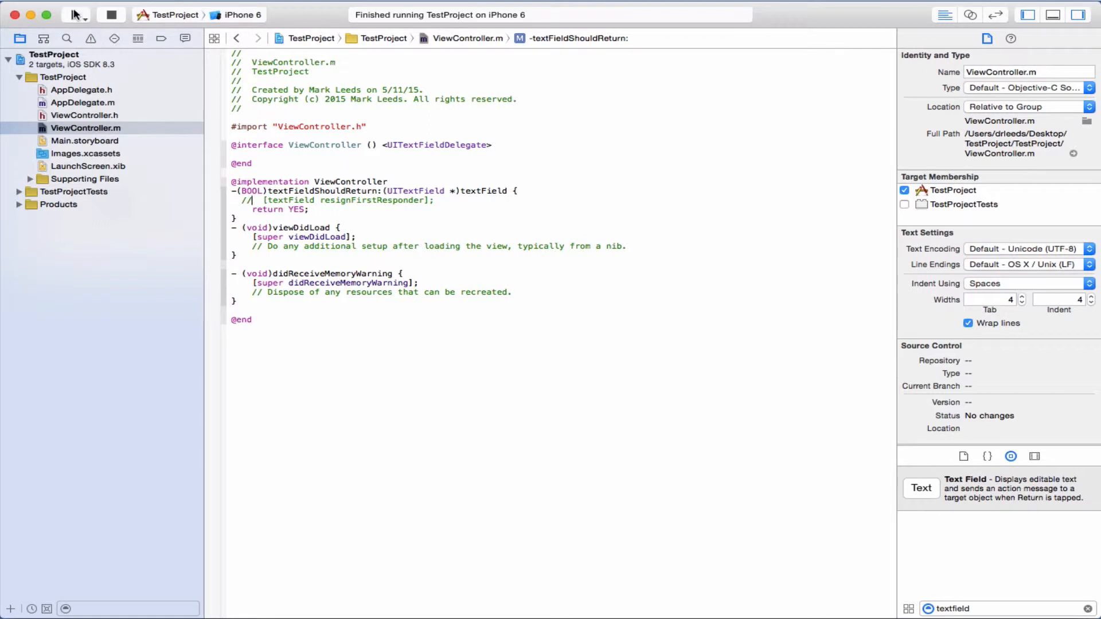
Step: Rerun the app, type 'rrr' in the text field, tap return, and go back to ViewController.m
click(76, 15)
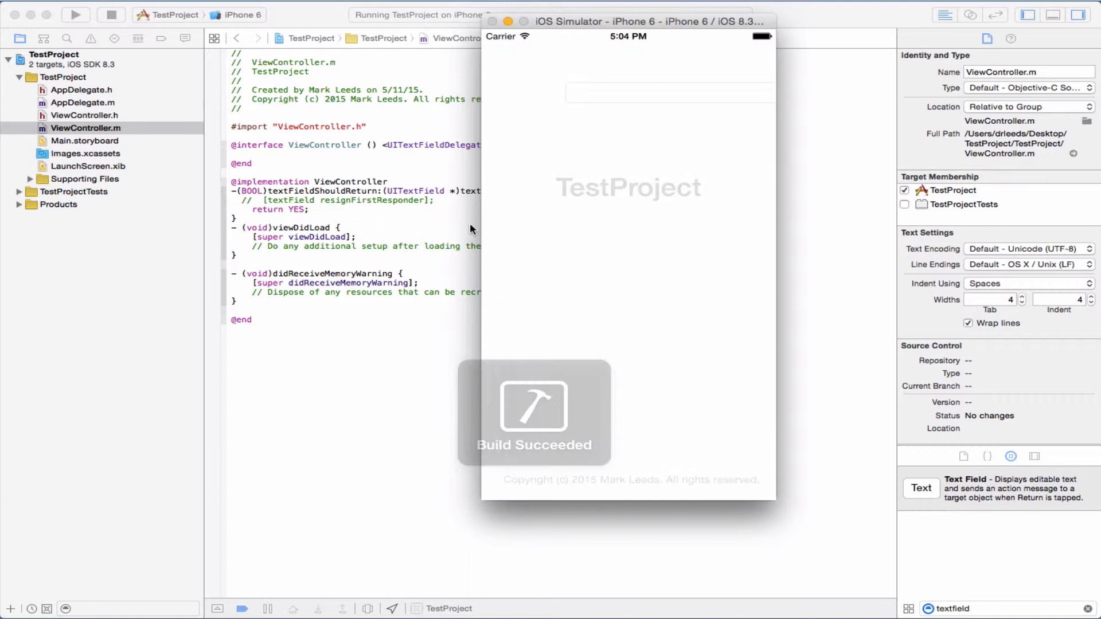
click(669, 92)
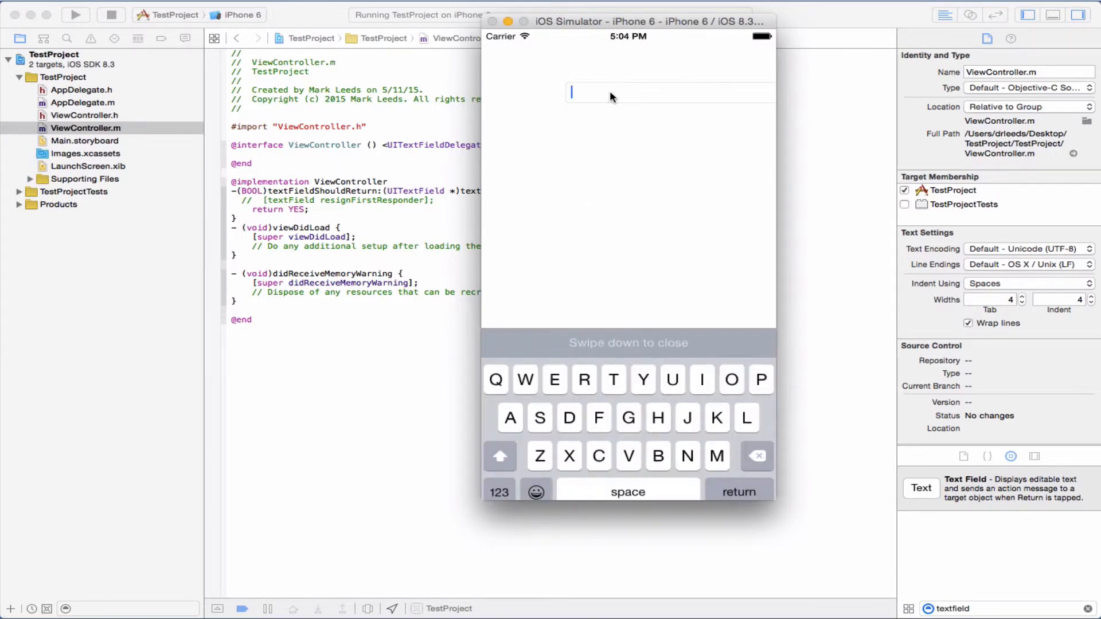
text(rrr)
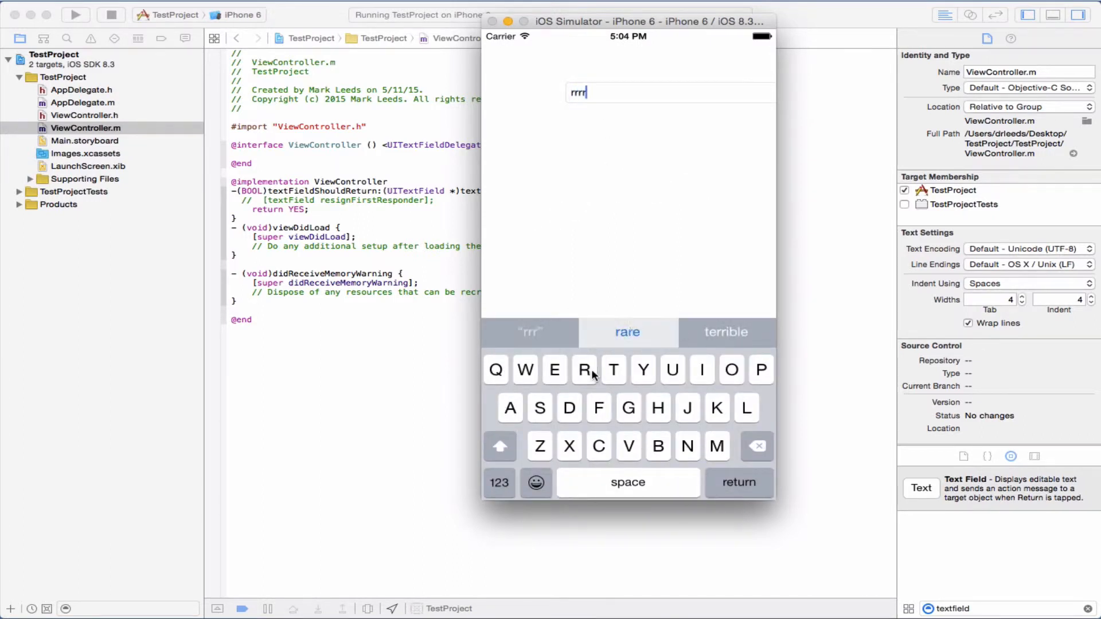
click(584, 370)
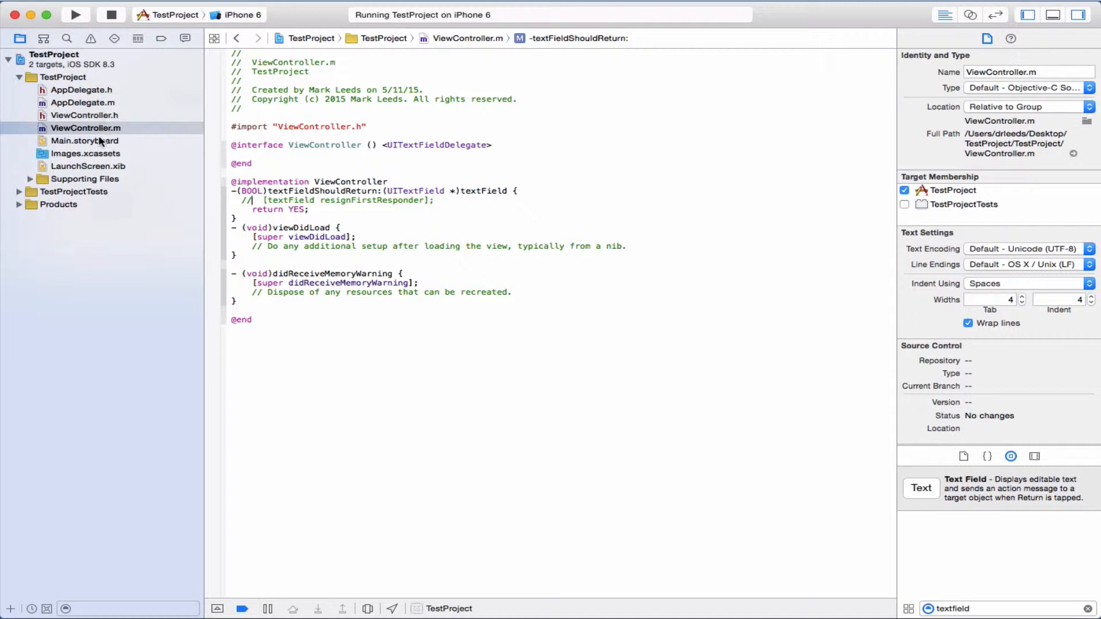
Step: In Main.storyboard, select the scene's root View and set its custom class to UIControl
click(84, 140)
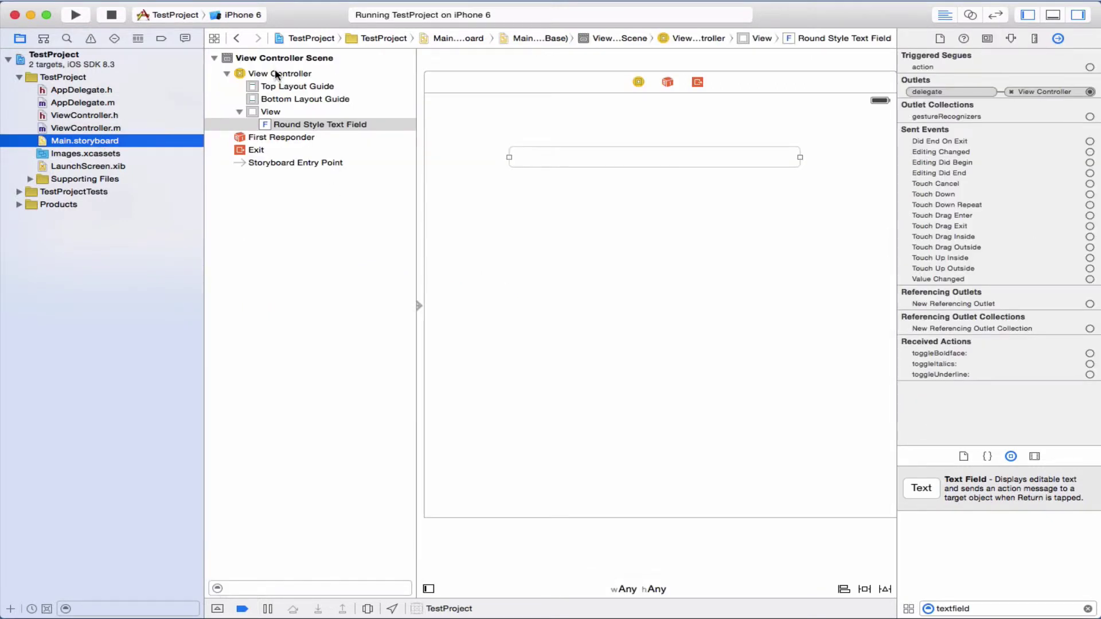
click(280, 74)
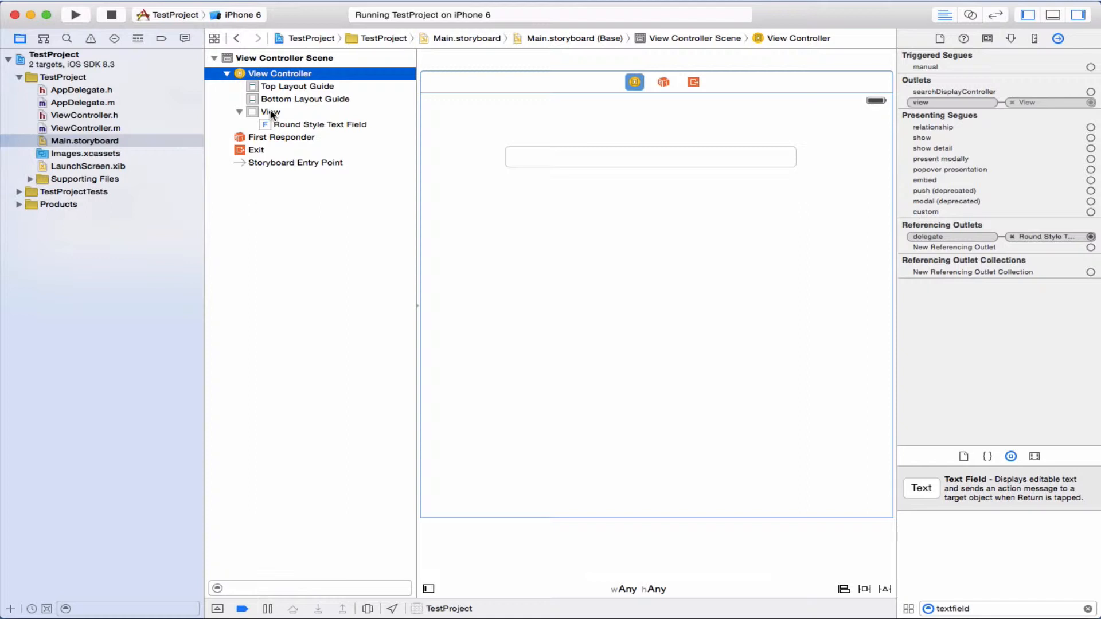
click(271, 111)
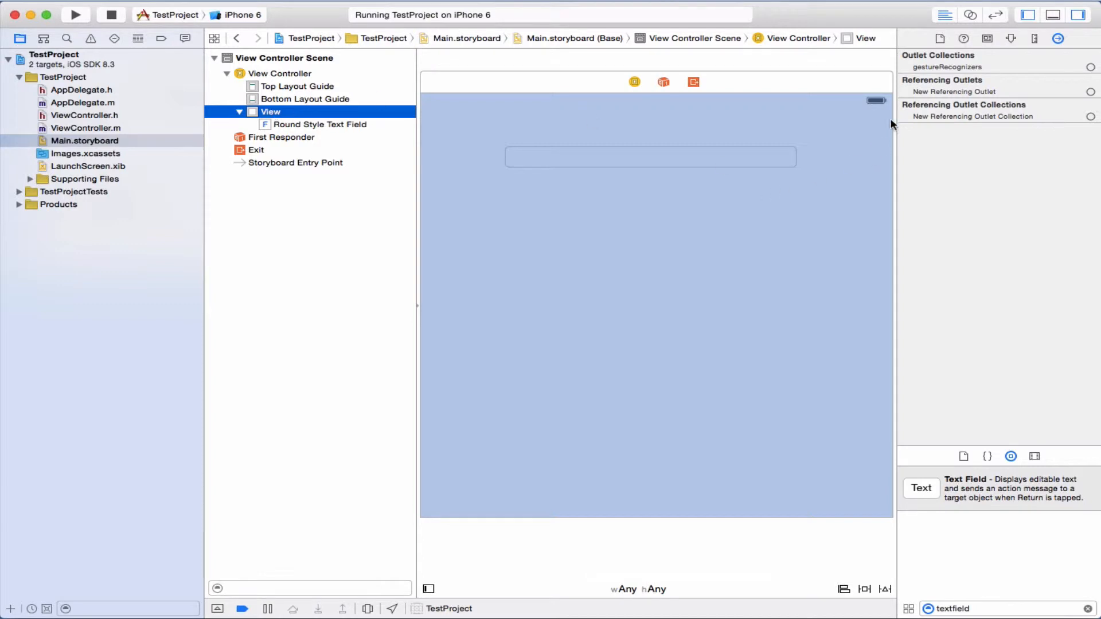
mouse_move(988, 45)
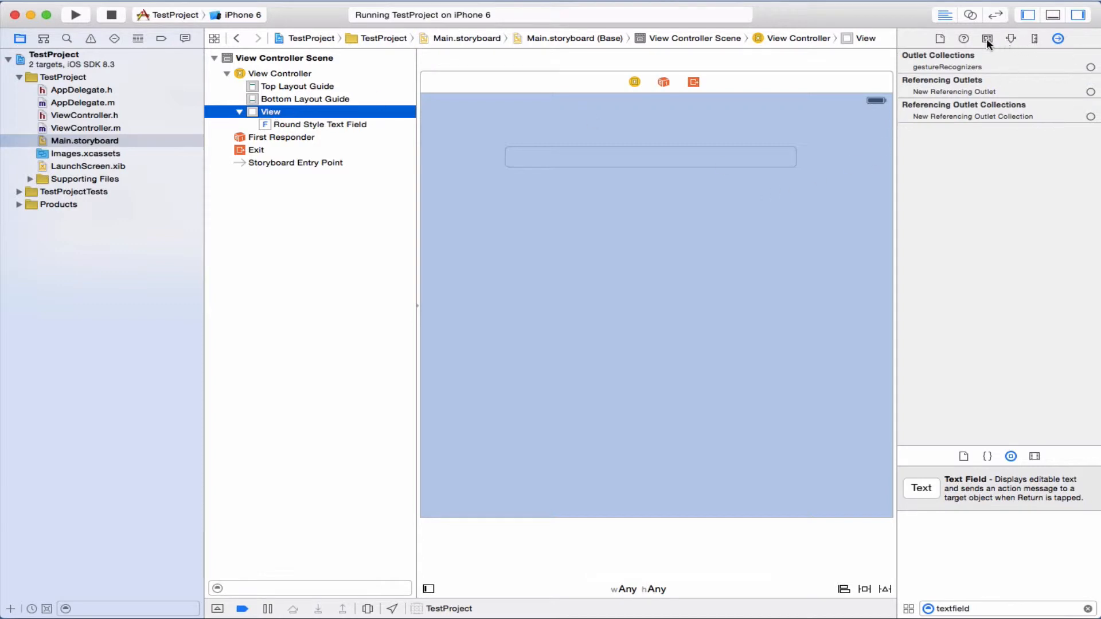
click(988, 39)
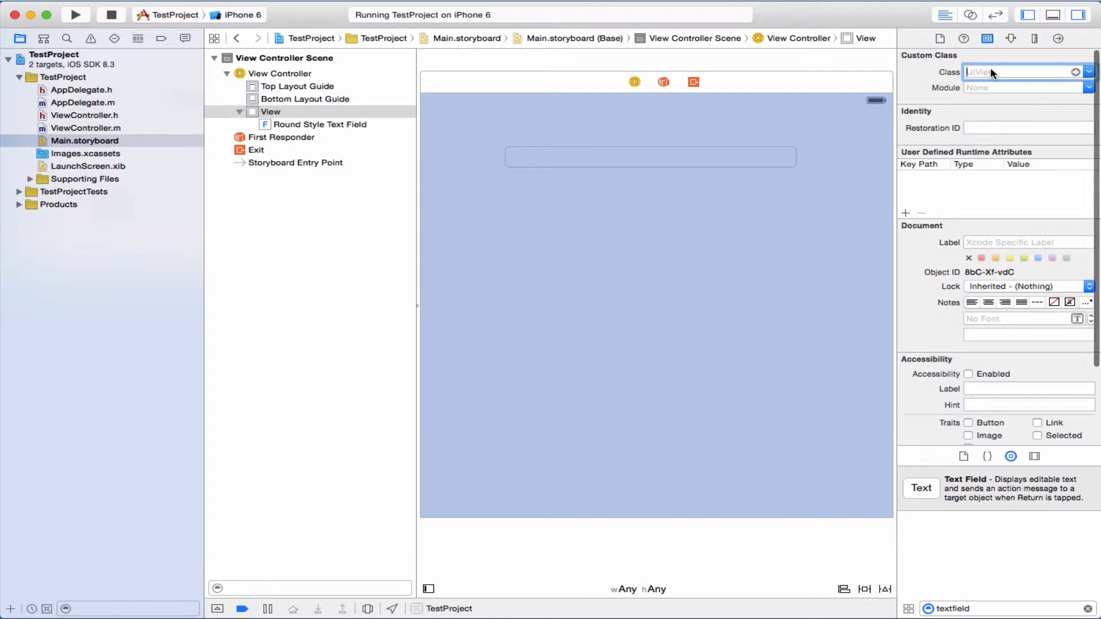
text(UIActionSheet)
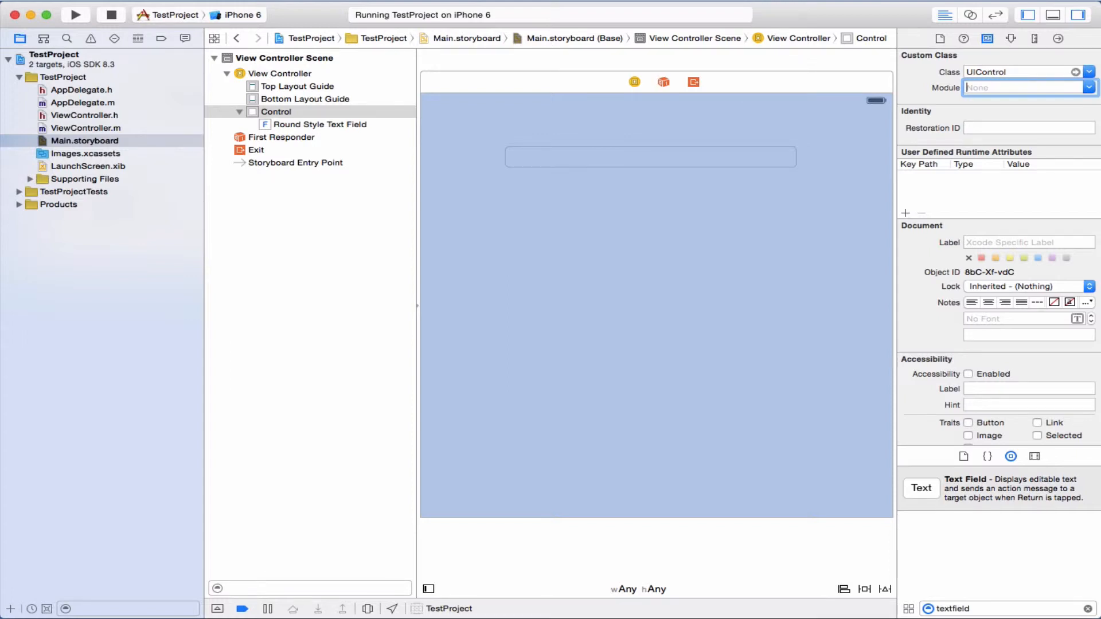
mouse_move(979, 68)
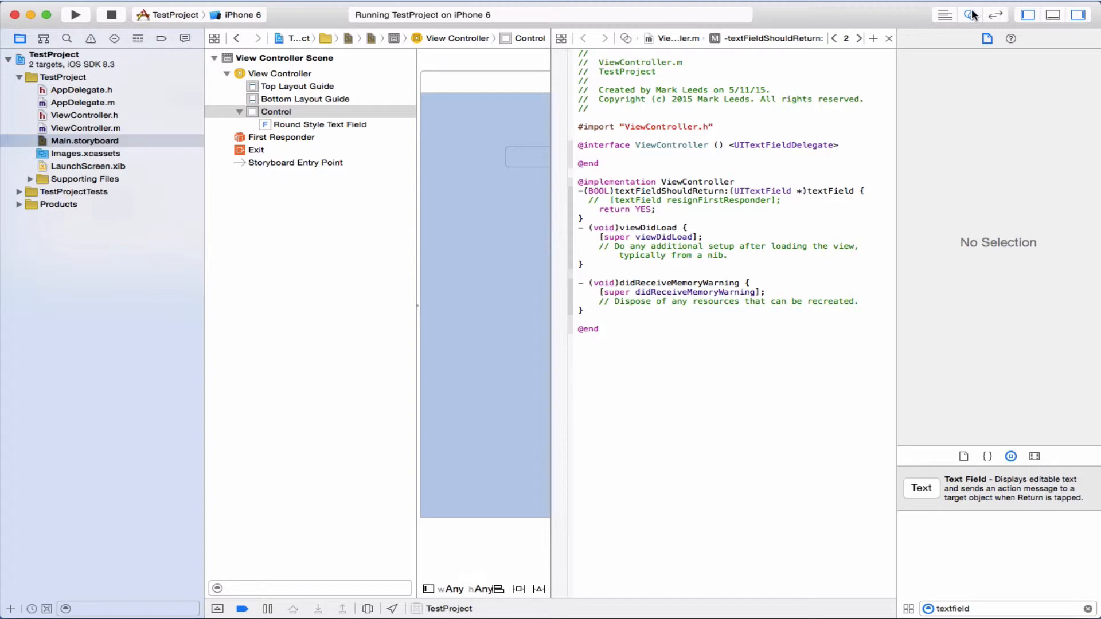
mouse_move(1080, 14)
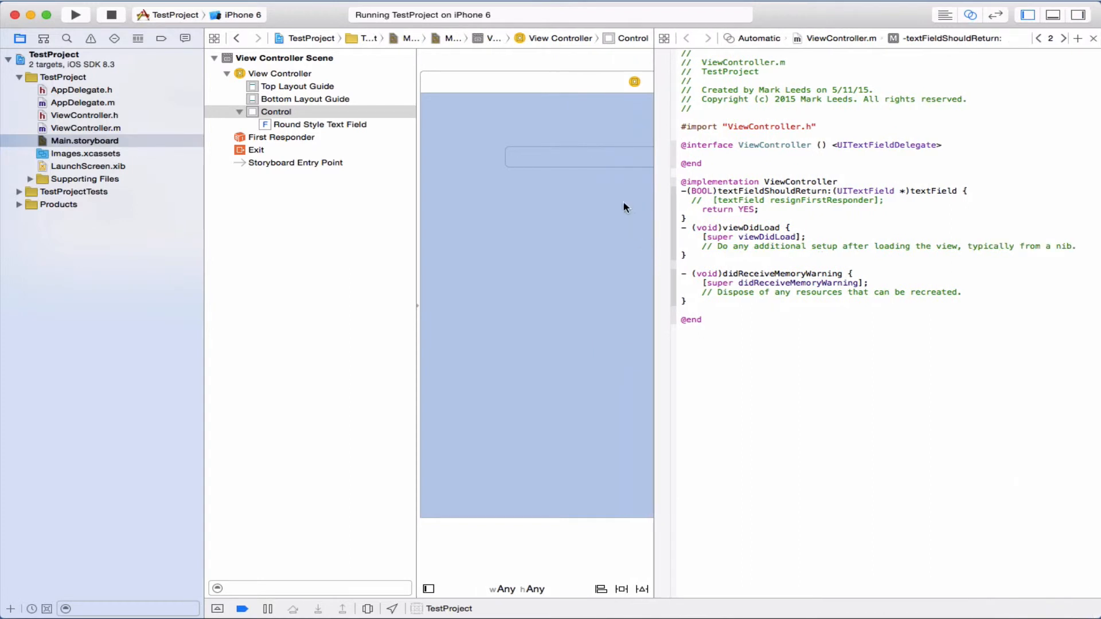
mouse_move(667, 216)
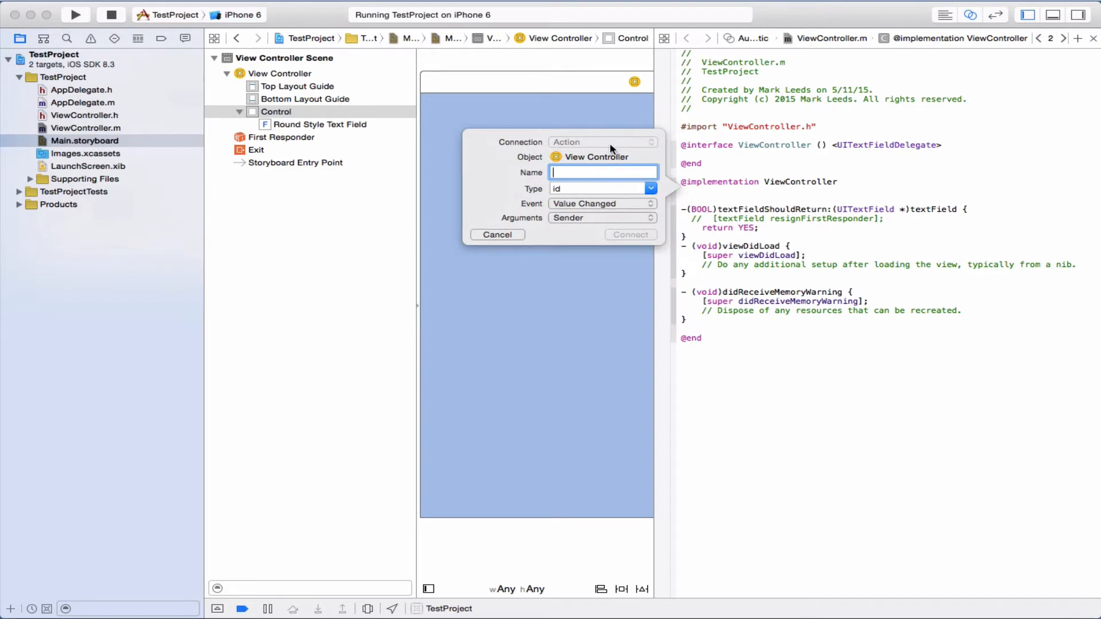
mouse_move(577, 209)
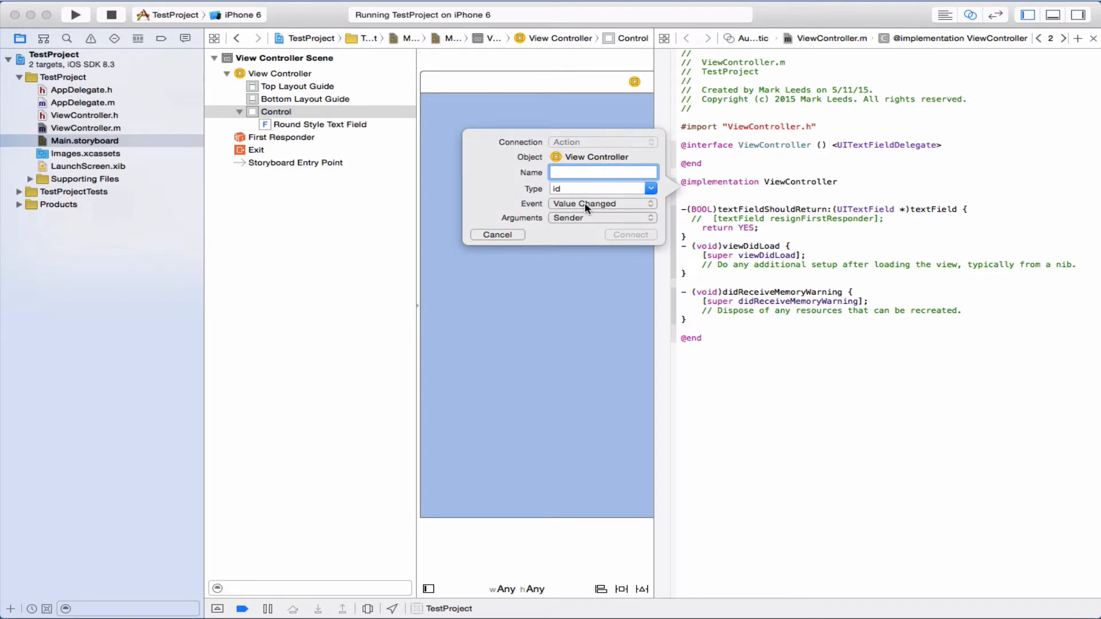
Step: Create a Touch Up Inside action named backgroundTapped that calls [self.view endEditing:YES]
click(600, 204)
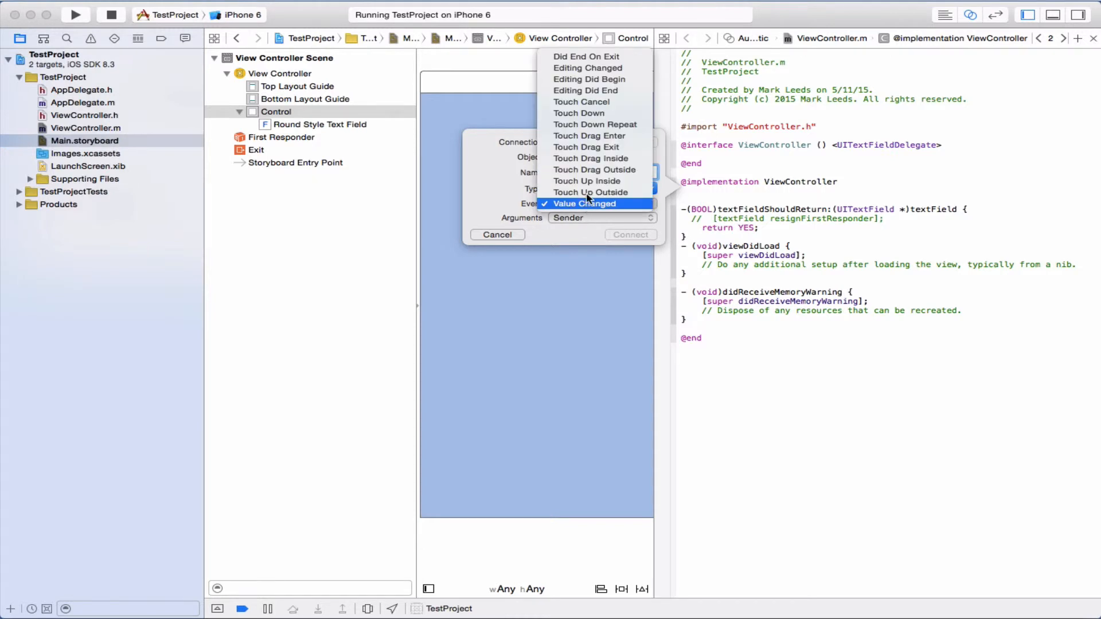
click(586, 180)
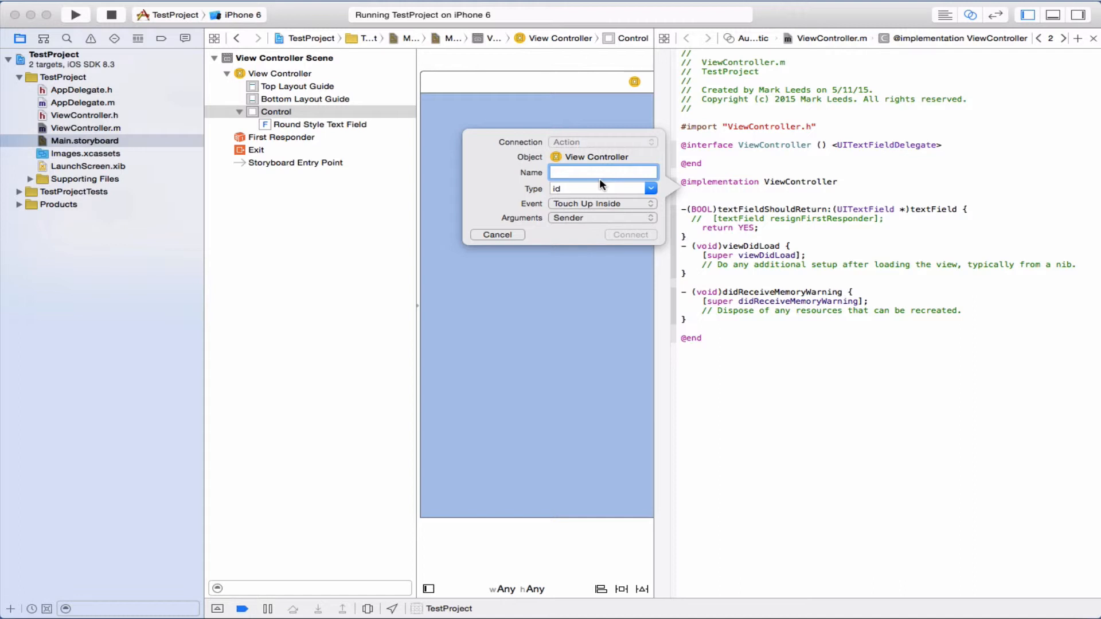
text(backgrou)
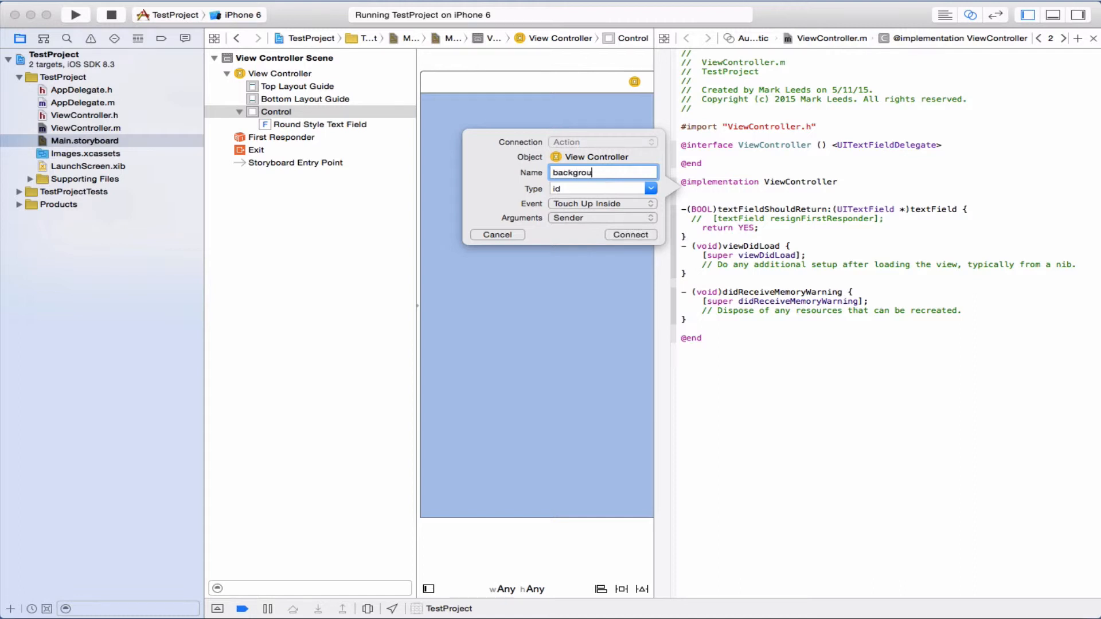
text(ndTapped)
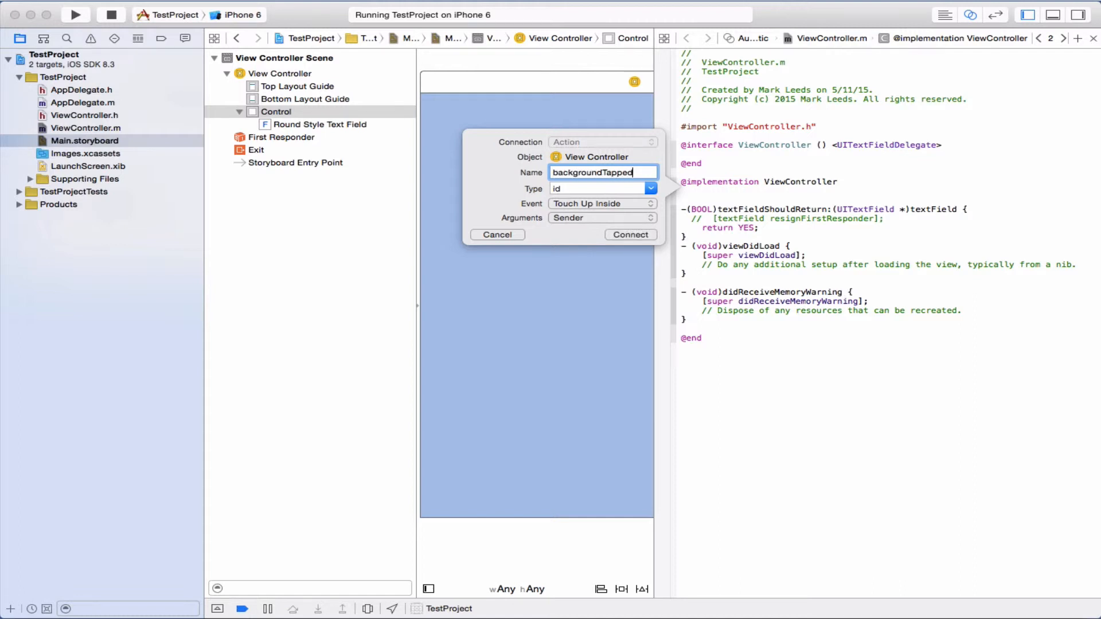
click(630, 234)
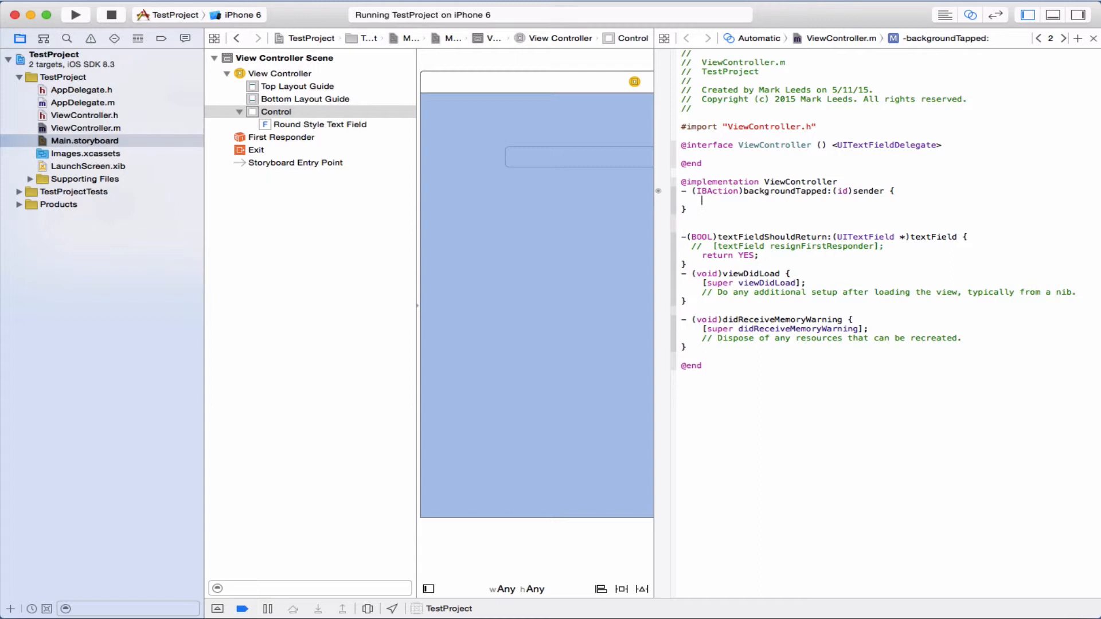
text([self.view endEditing:YES];)
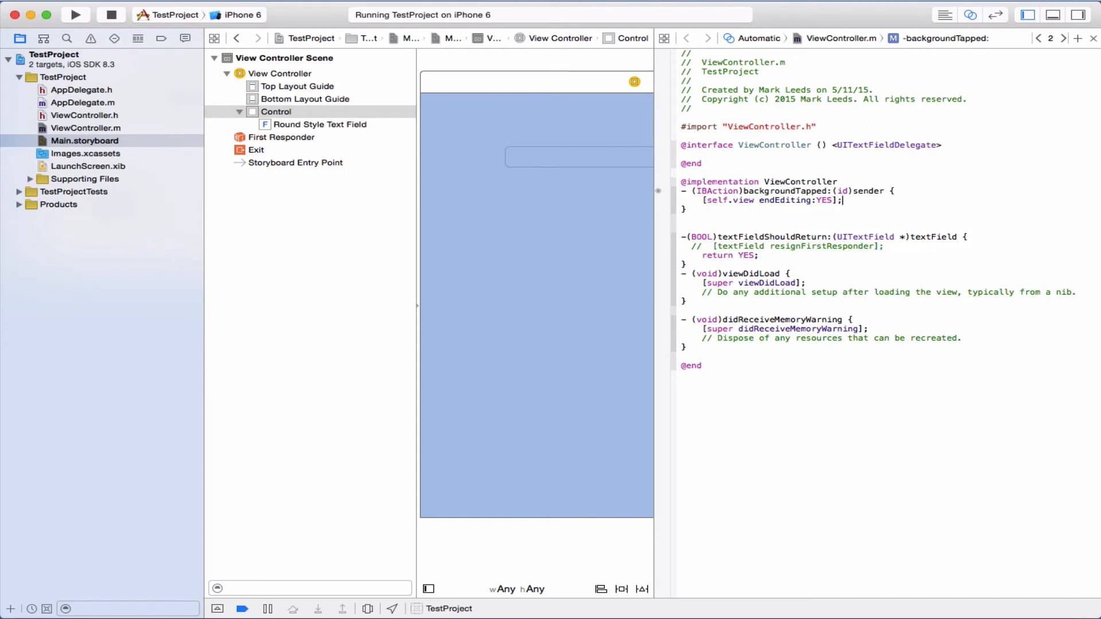
mouse_move(513, 231)
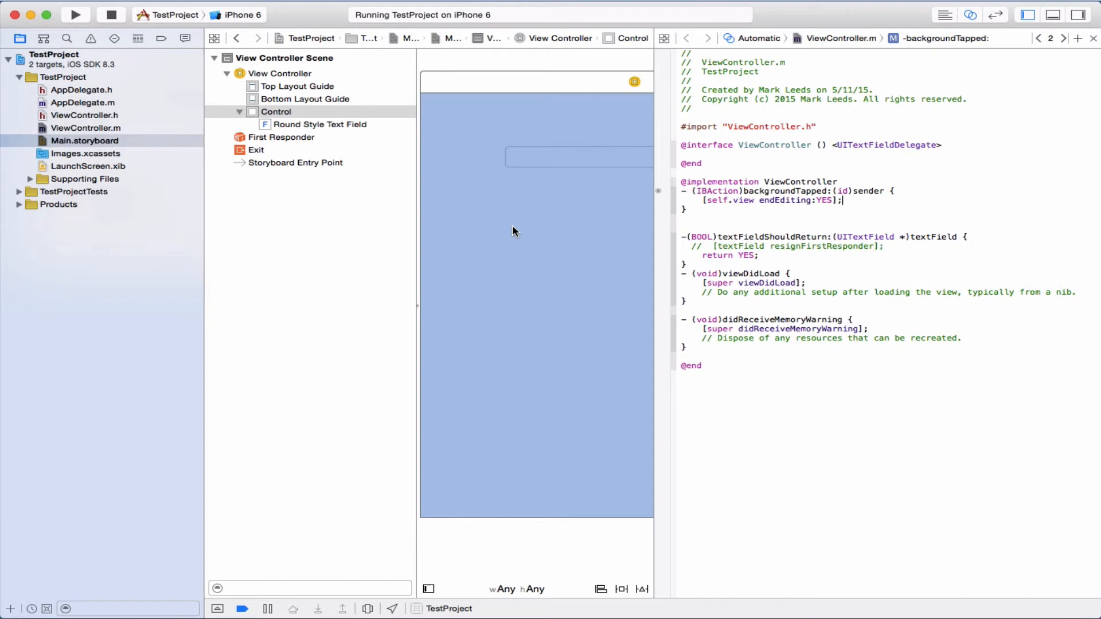
Step: Run the app and confirm tapping the background hides the keyboard, then comment out the endEditing call
click(76, 14)
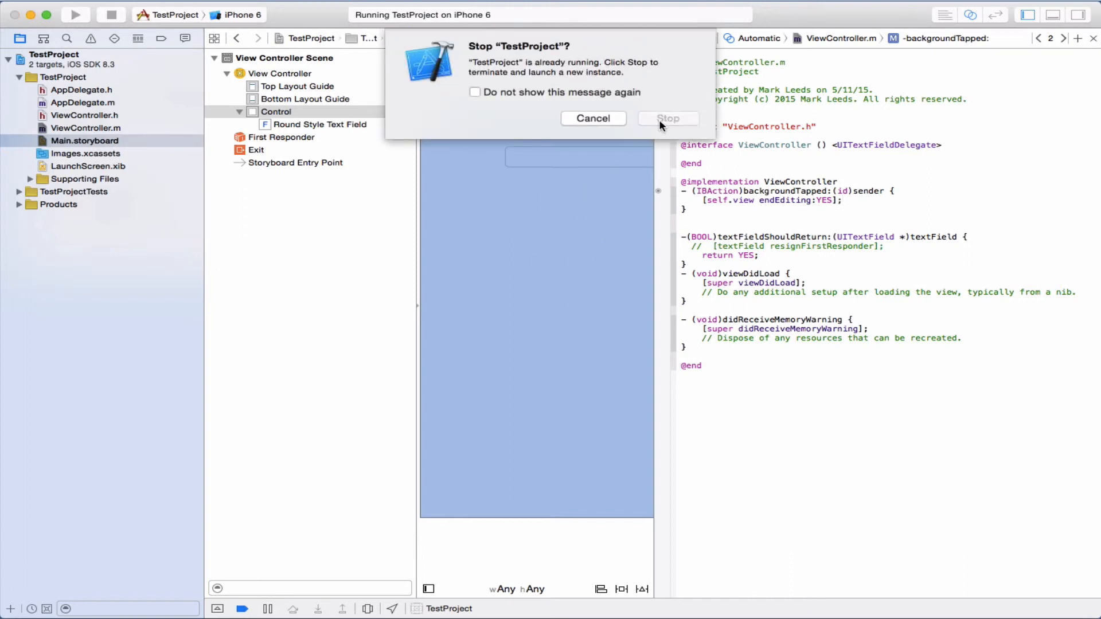
click(667, 118)
text(tttttt)
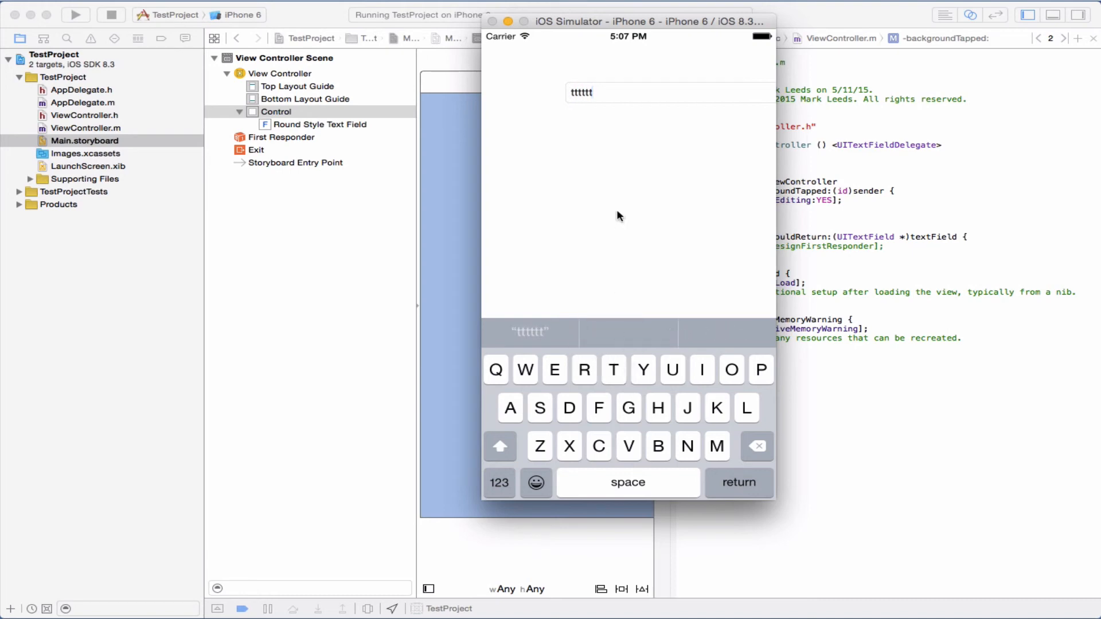
click(628, 212)
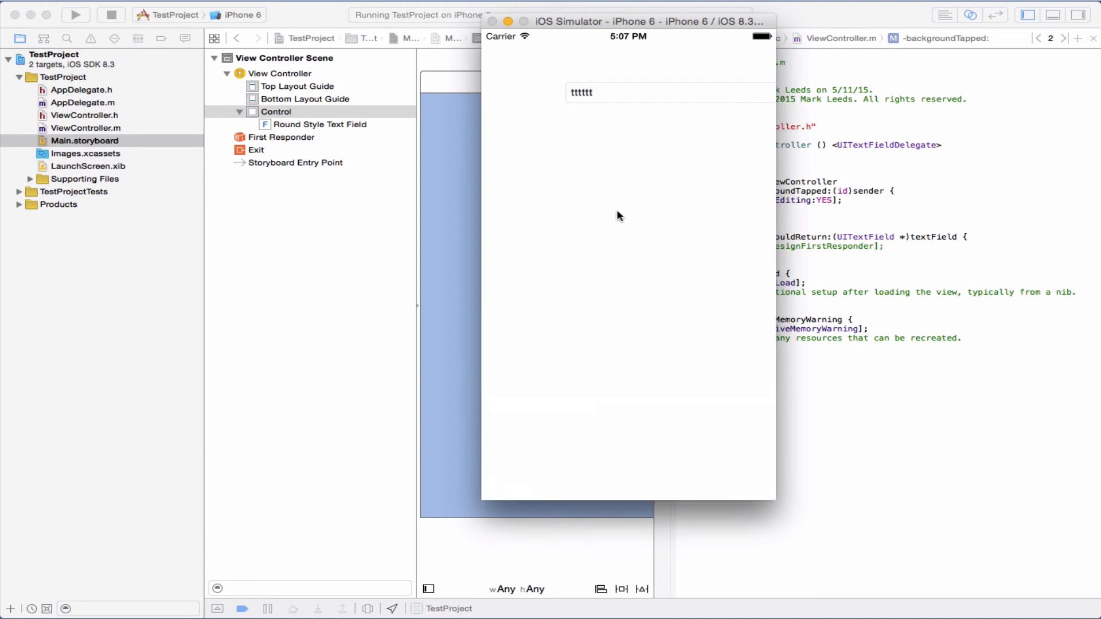
click(492, 21)
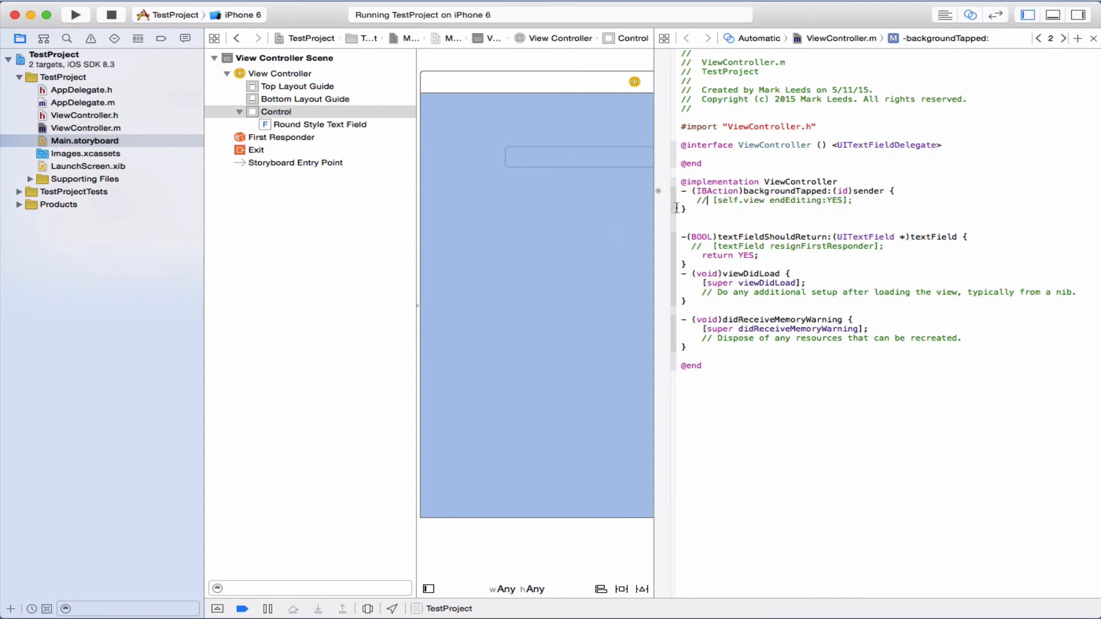
Step: Rerun without endEditing, type a letter, and confirm tapping the background no longer dismisses the keyboard
click(76, 14)
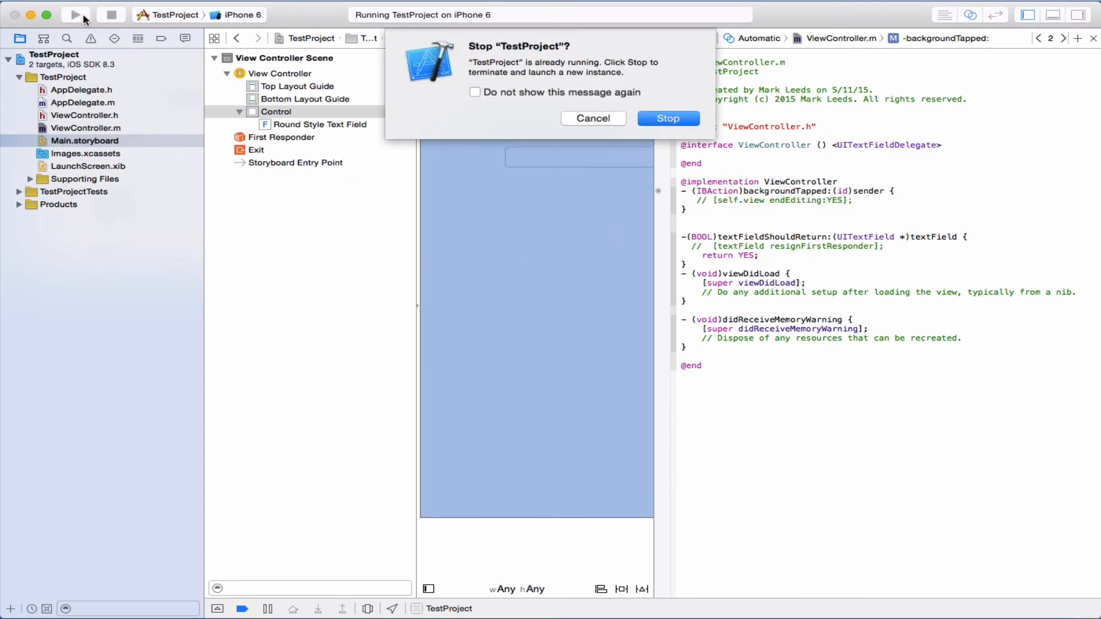
click(667, 118)
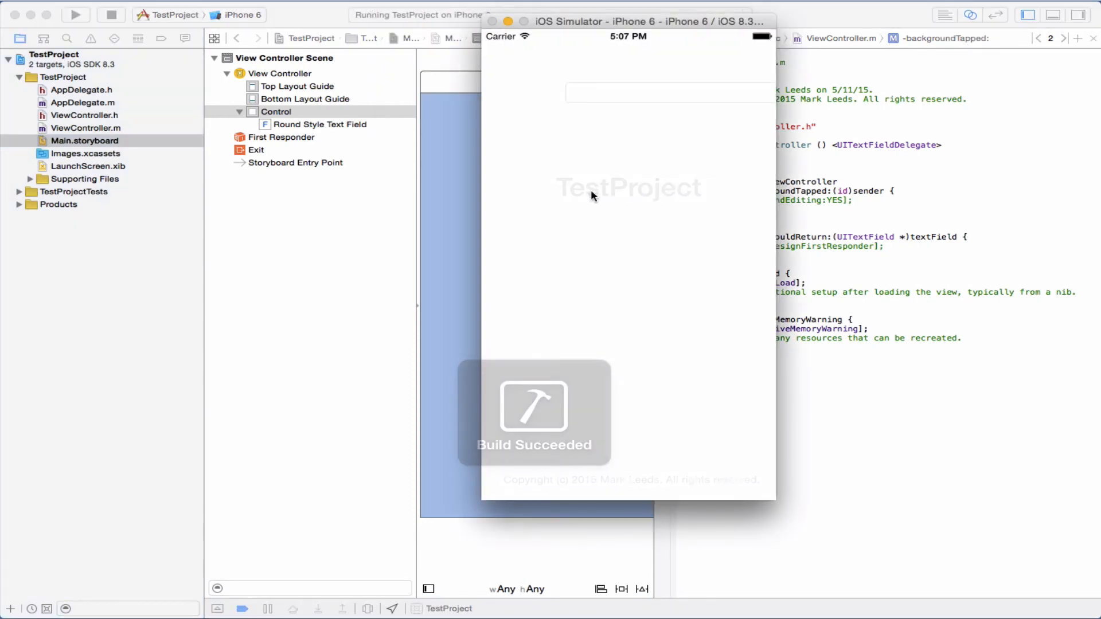
click(668, 92)
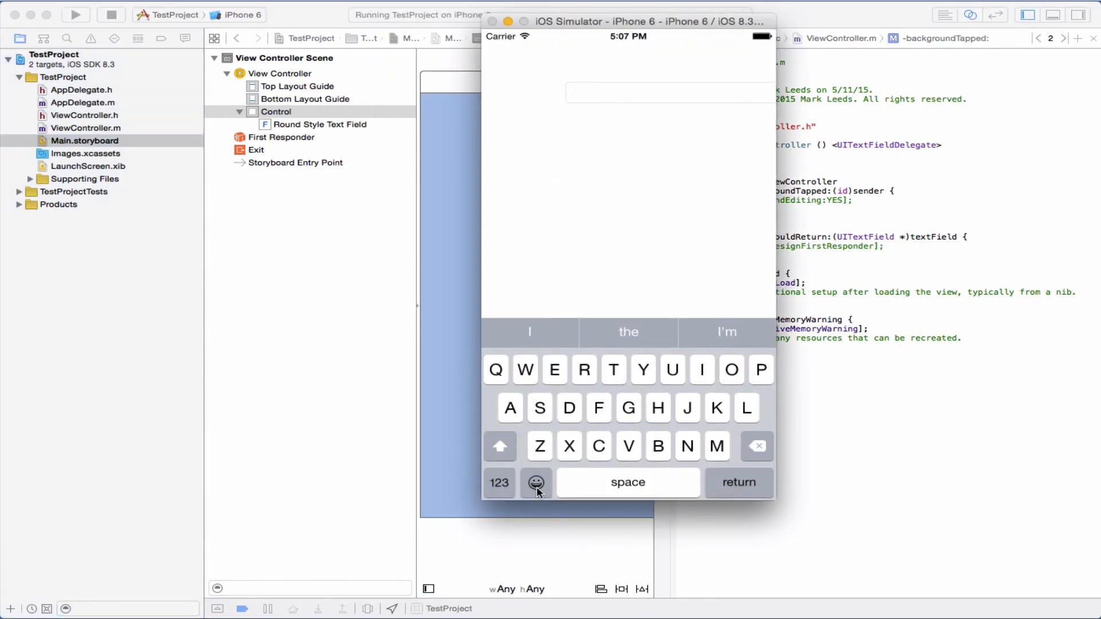
click(554, 370)
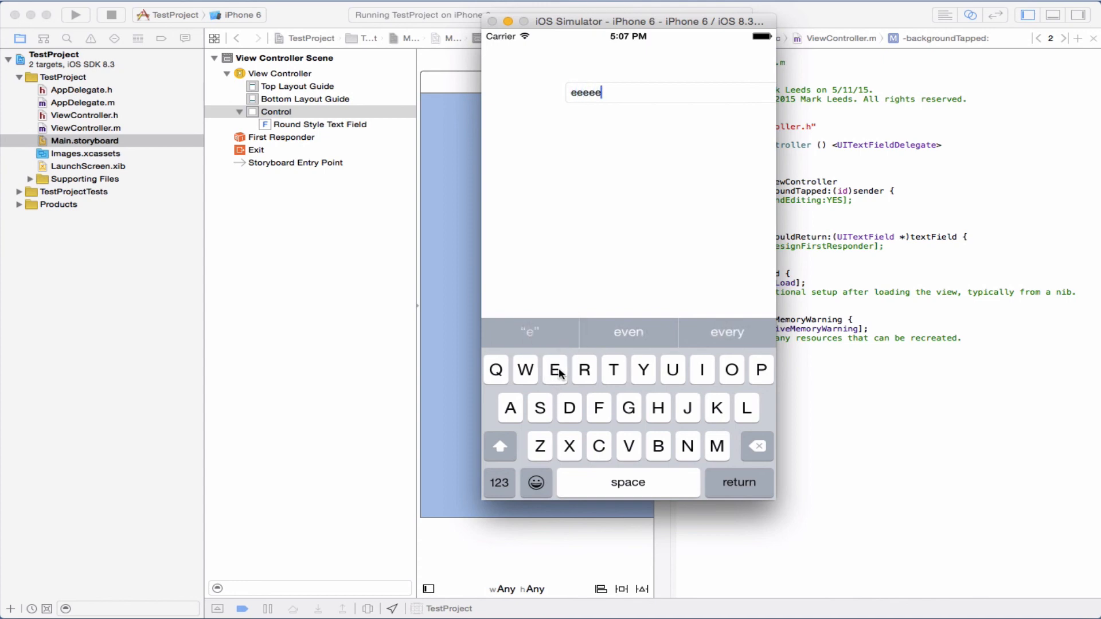
click(554, 370)
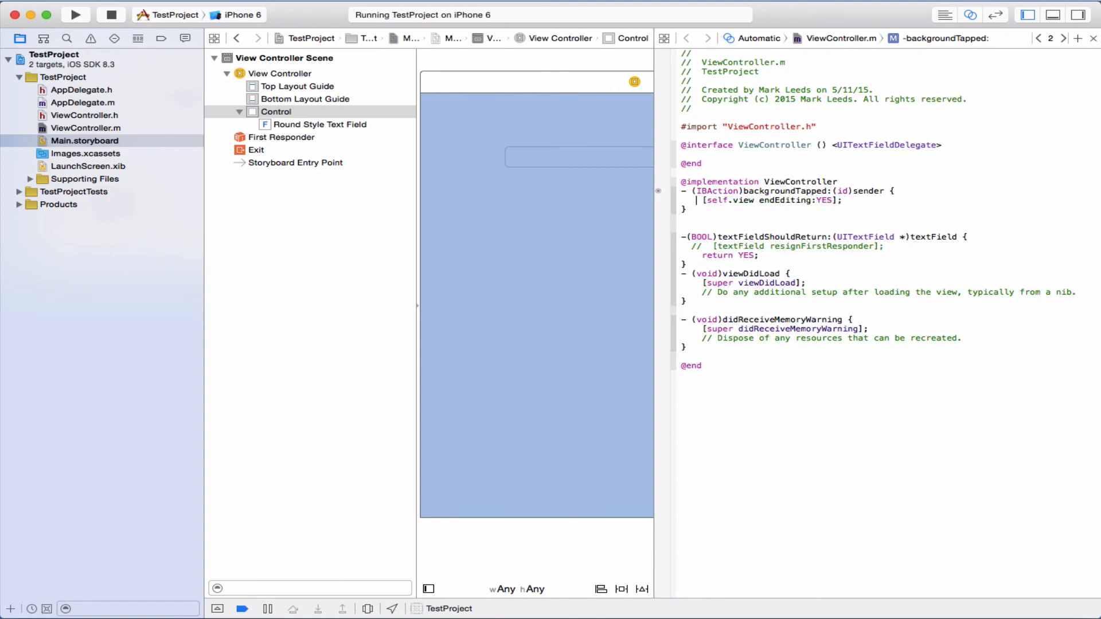
mouse_move(724, 227)
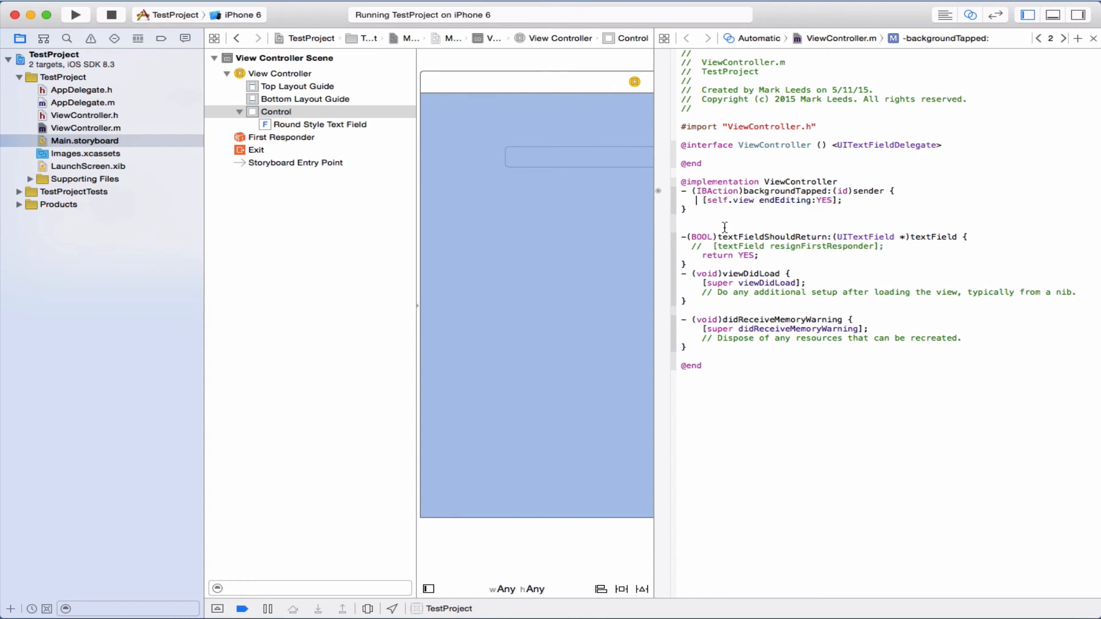